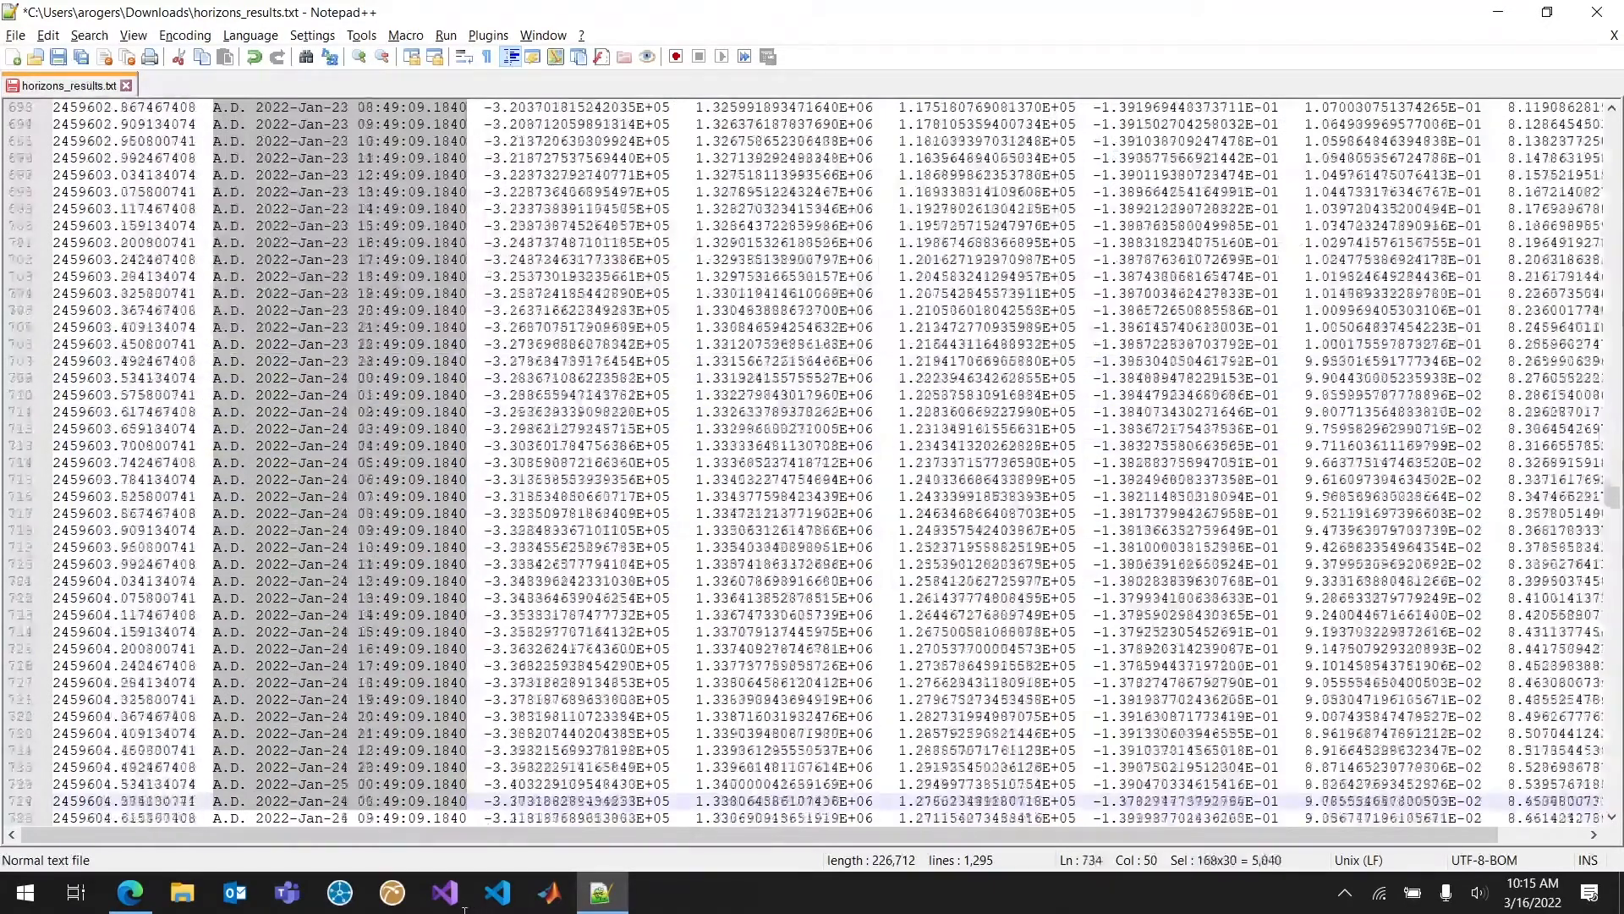
- Delete the A.D. calendar-date columns and the Horizons header and footer lines from horizons_results.txt
scroll(down, 3)
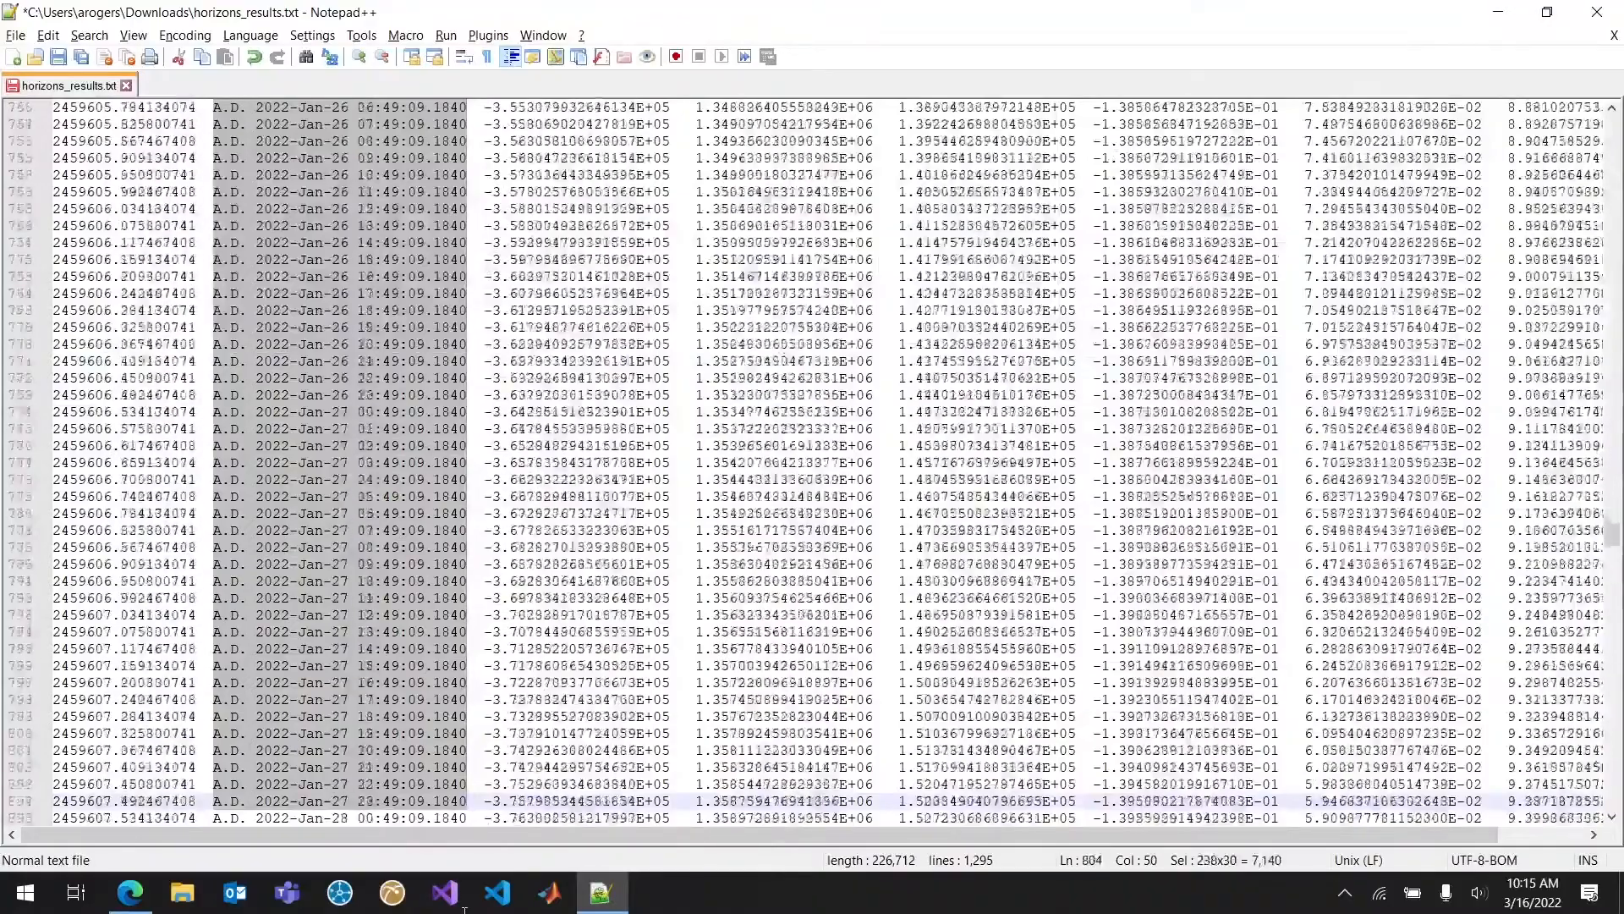
scroll(down, 3)
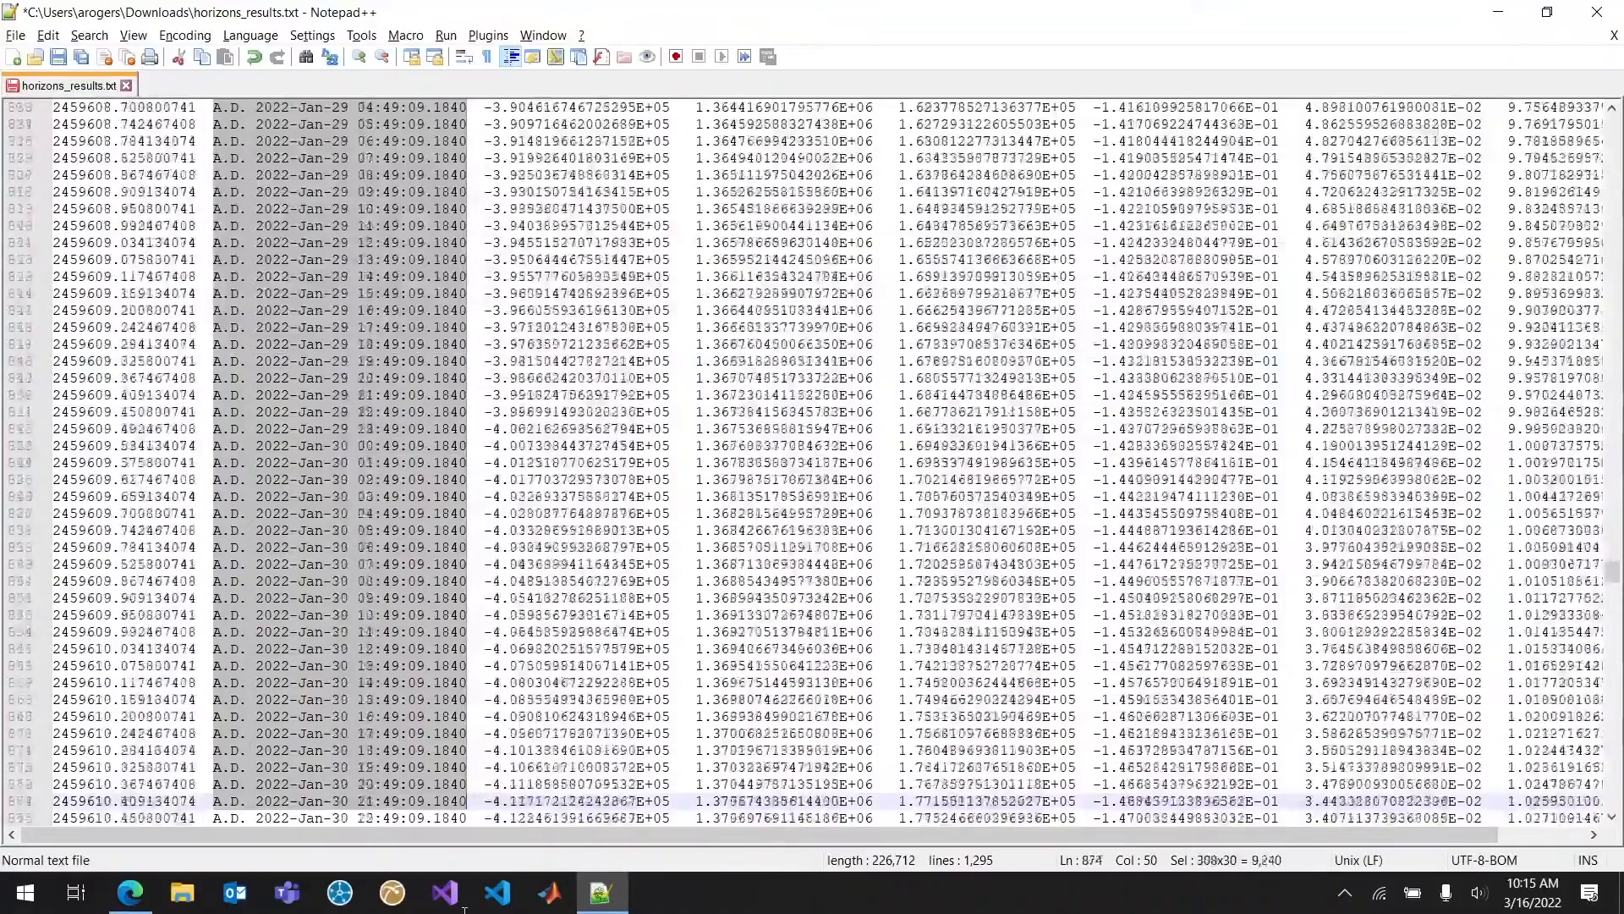
scroll(down, 3)
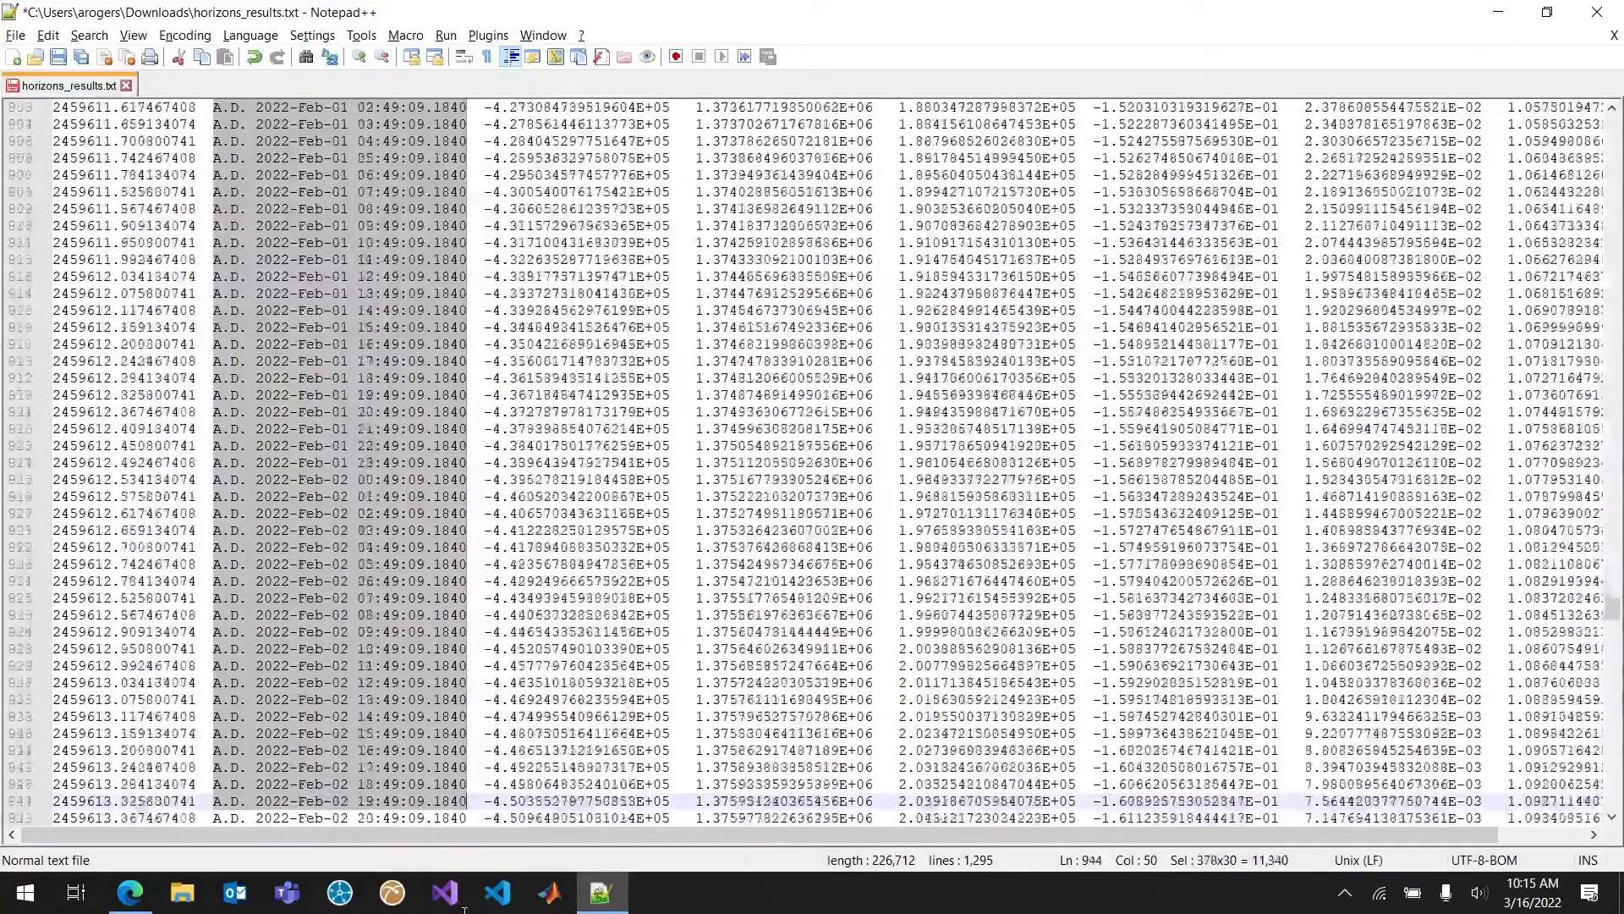
scroll(down, 3)
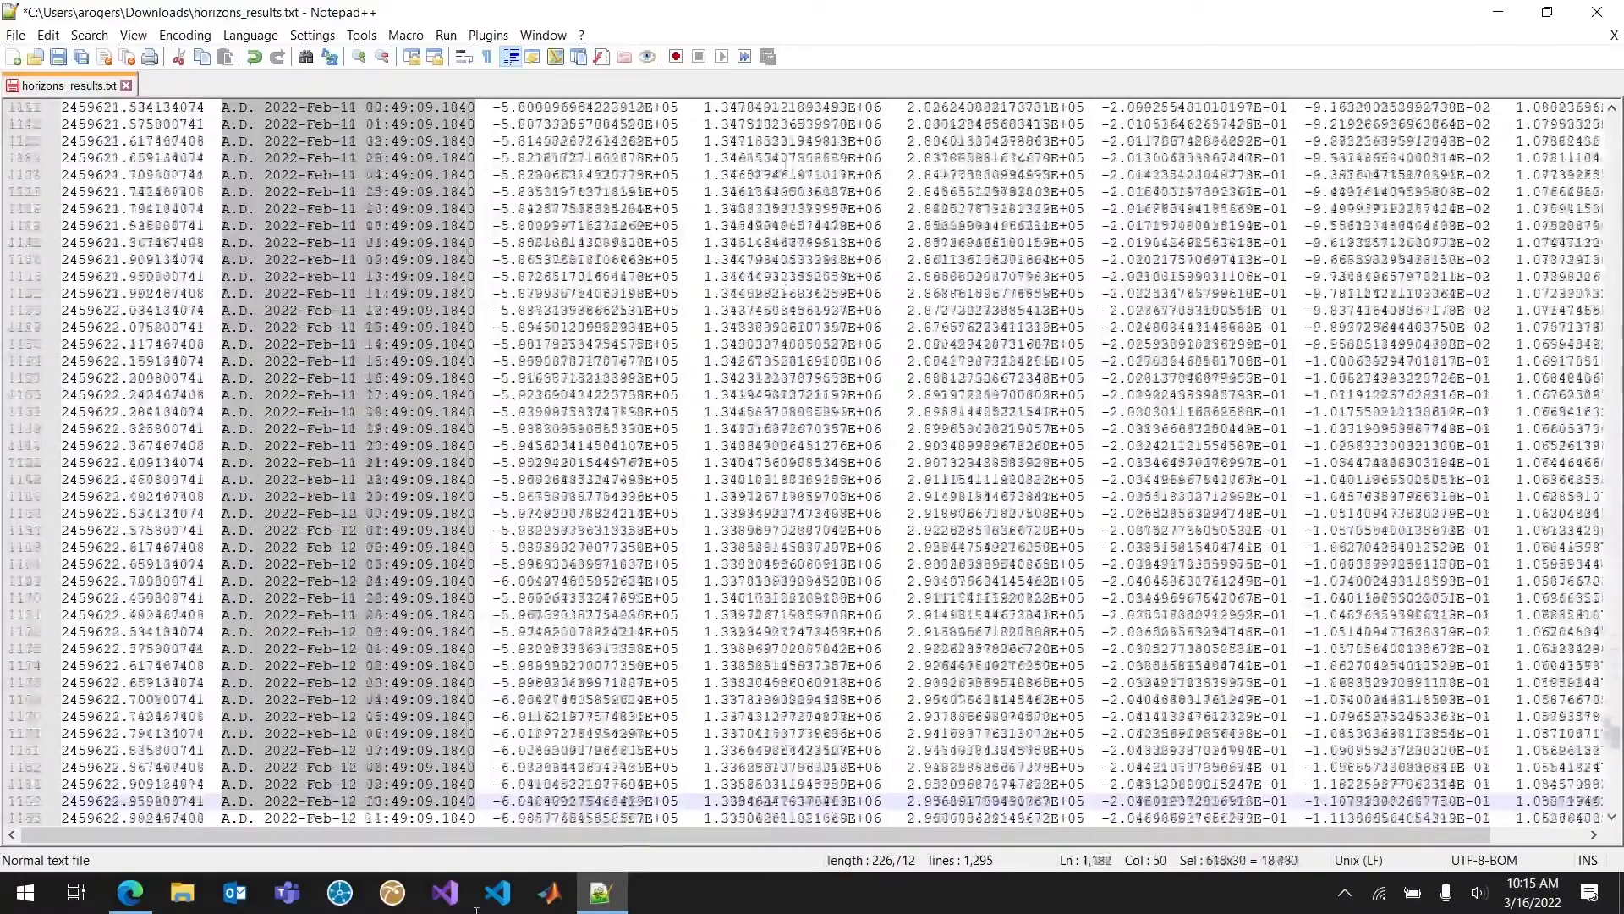
scroll(down, 3)
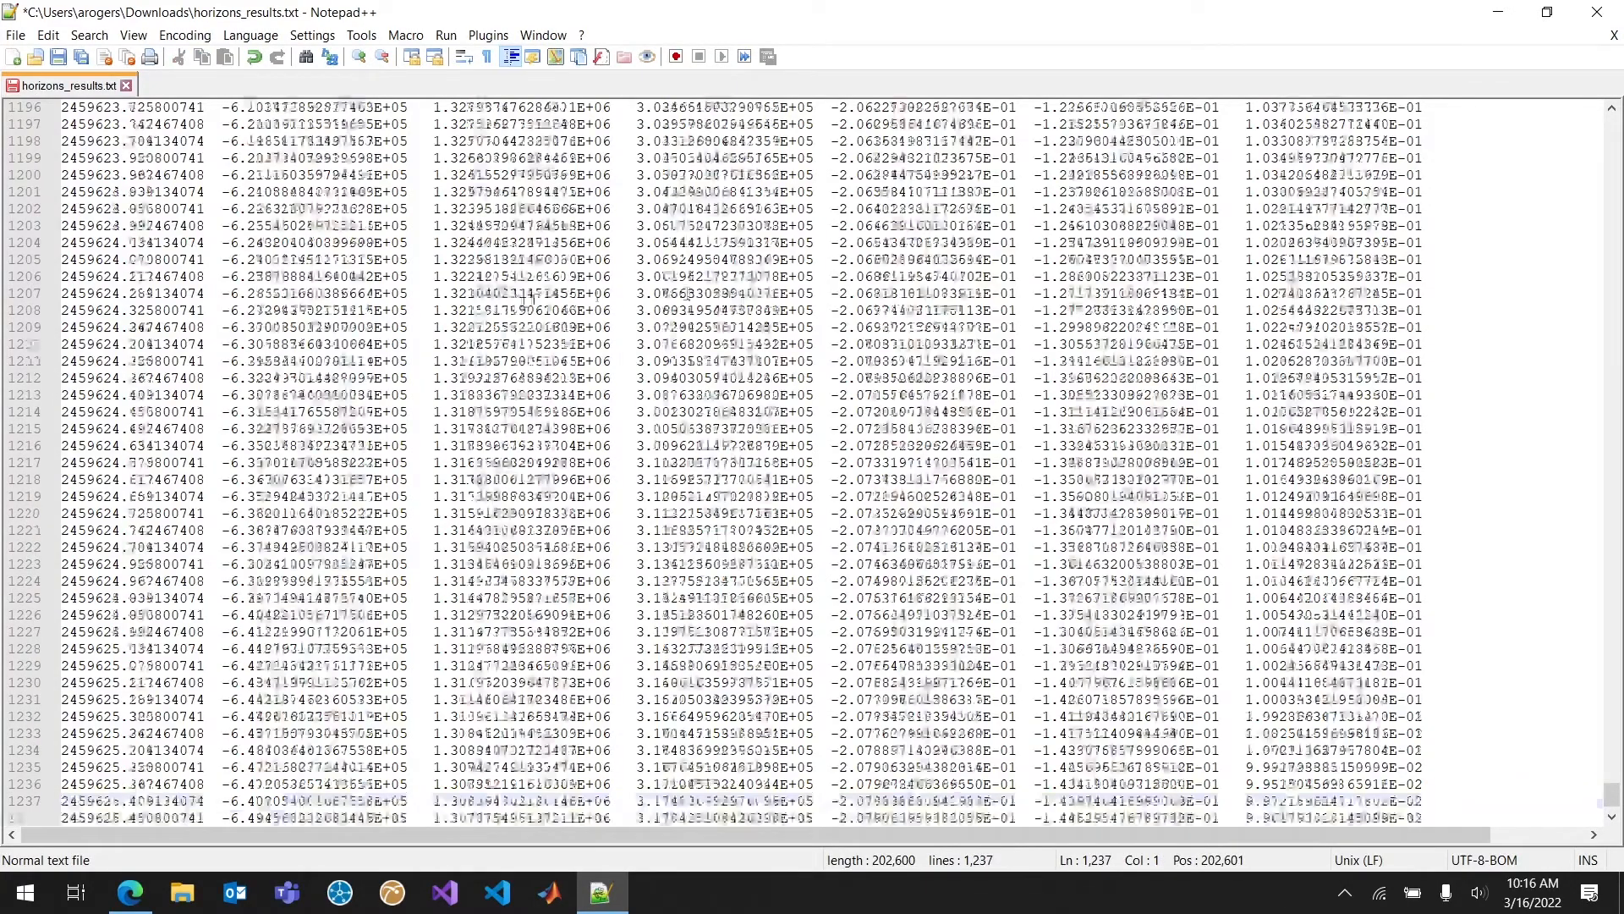
scroll(up, 3)
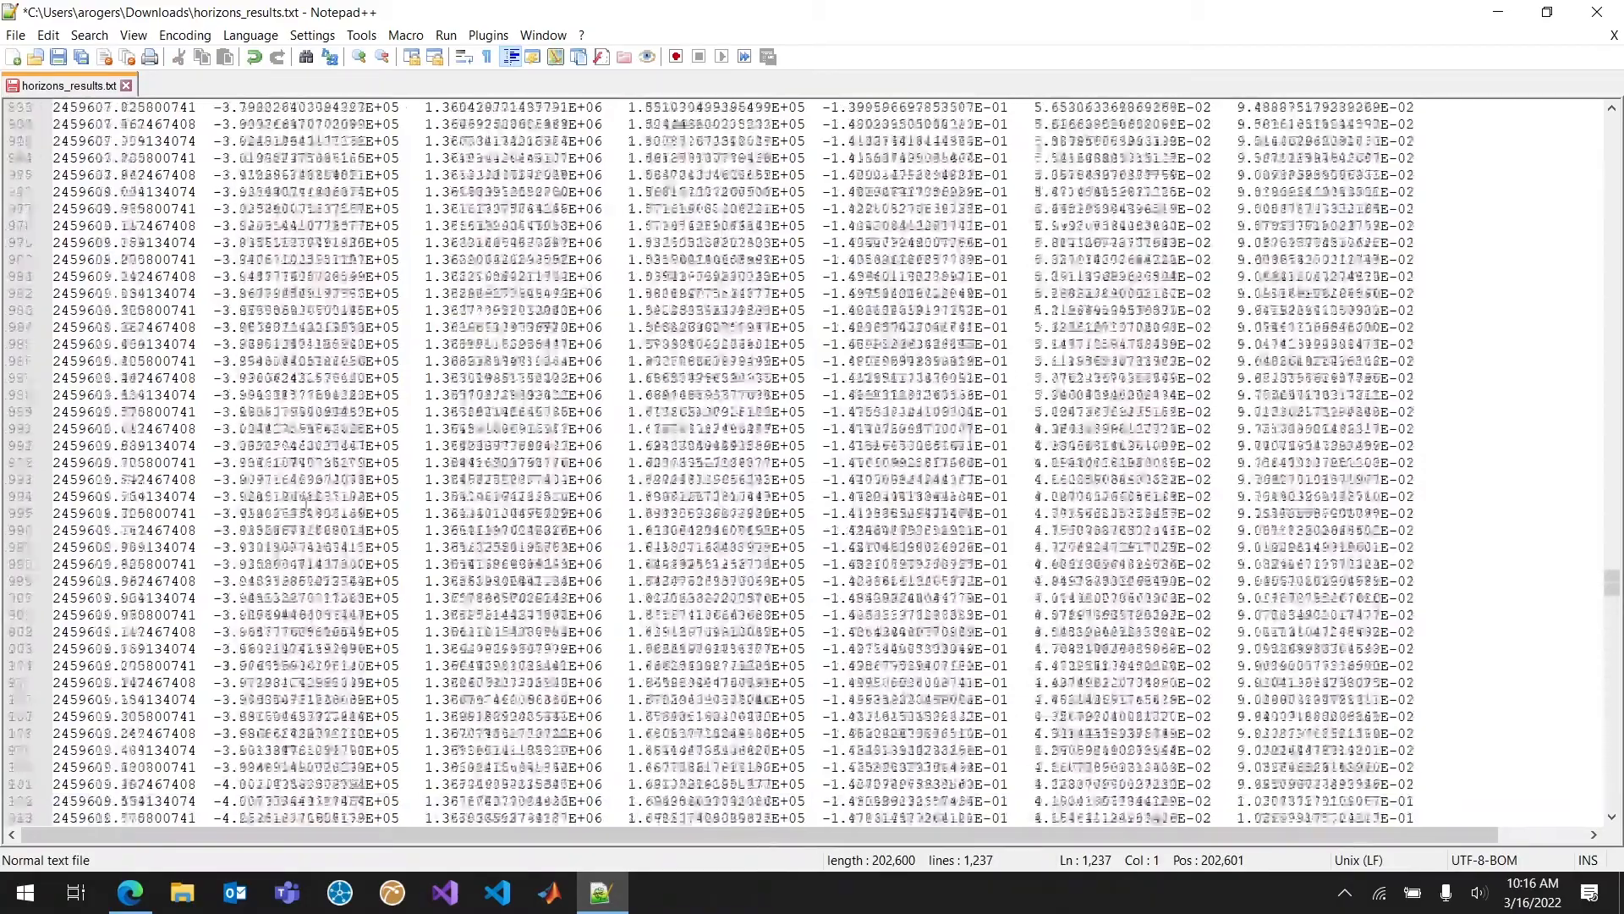
scroll(down, 3)
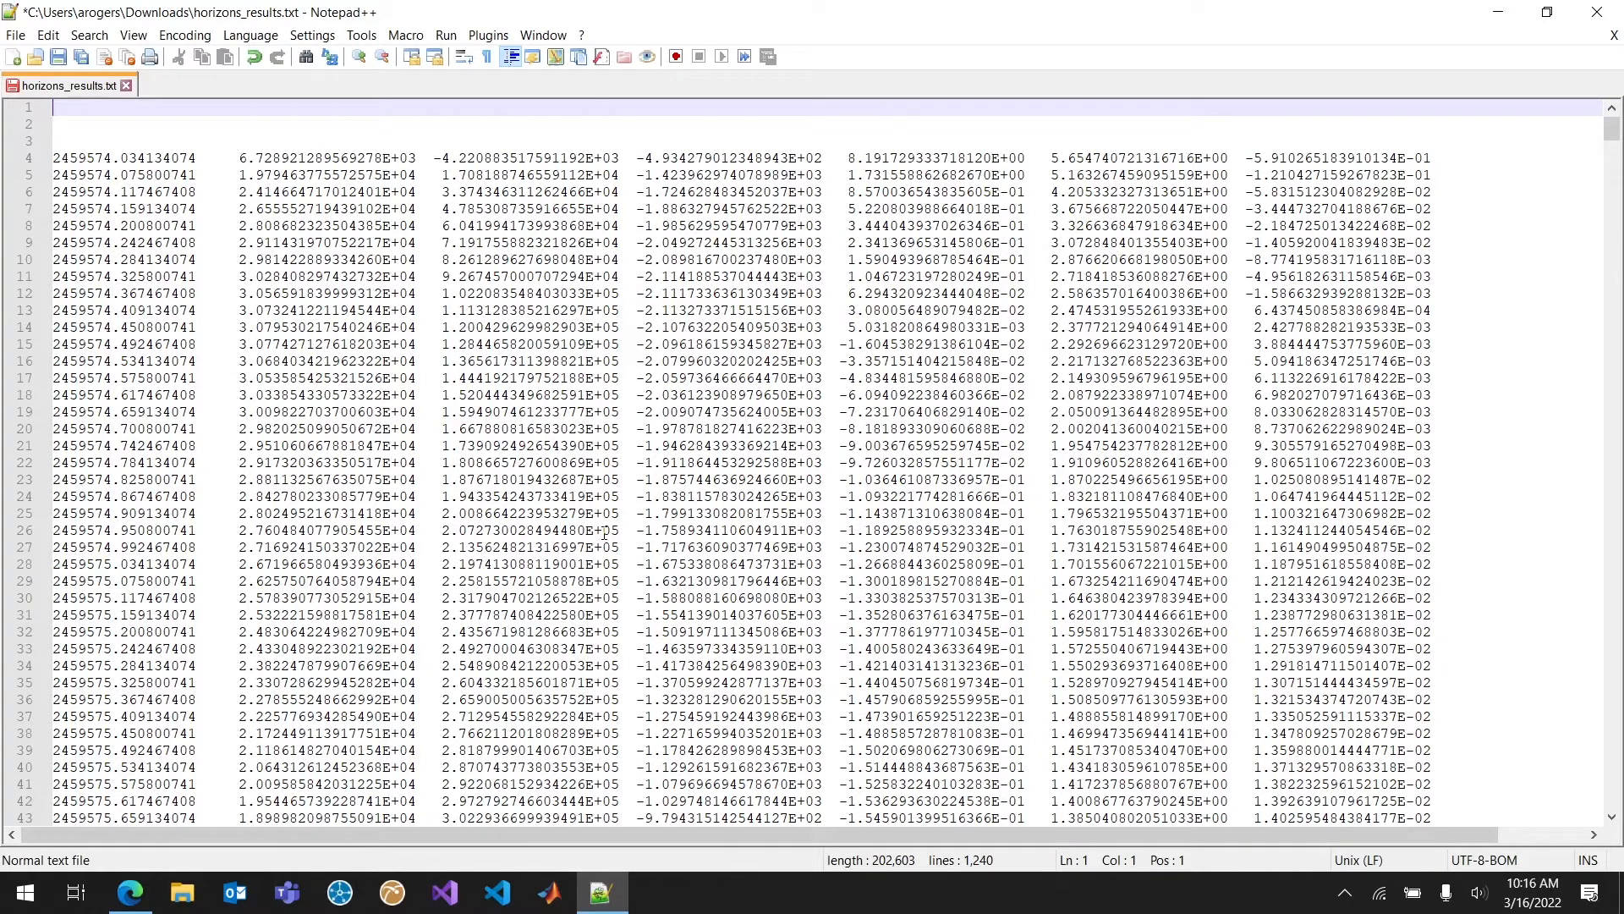
mouse_move(166, 876)
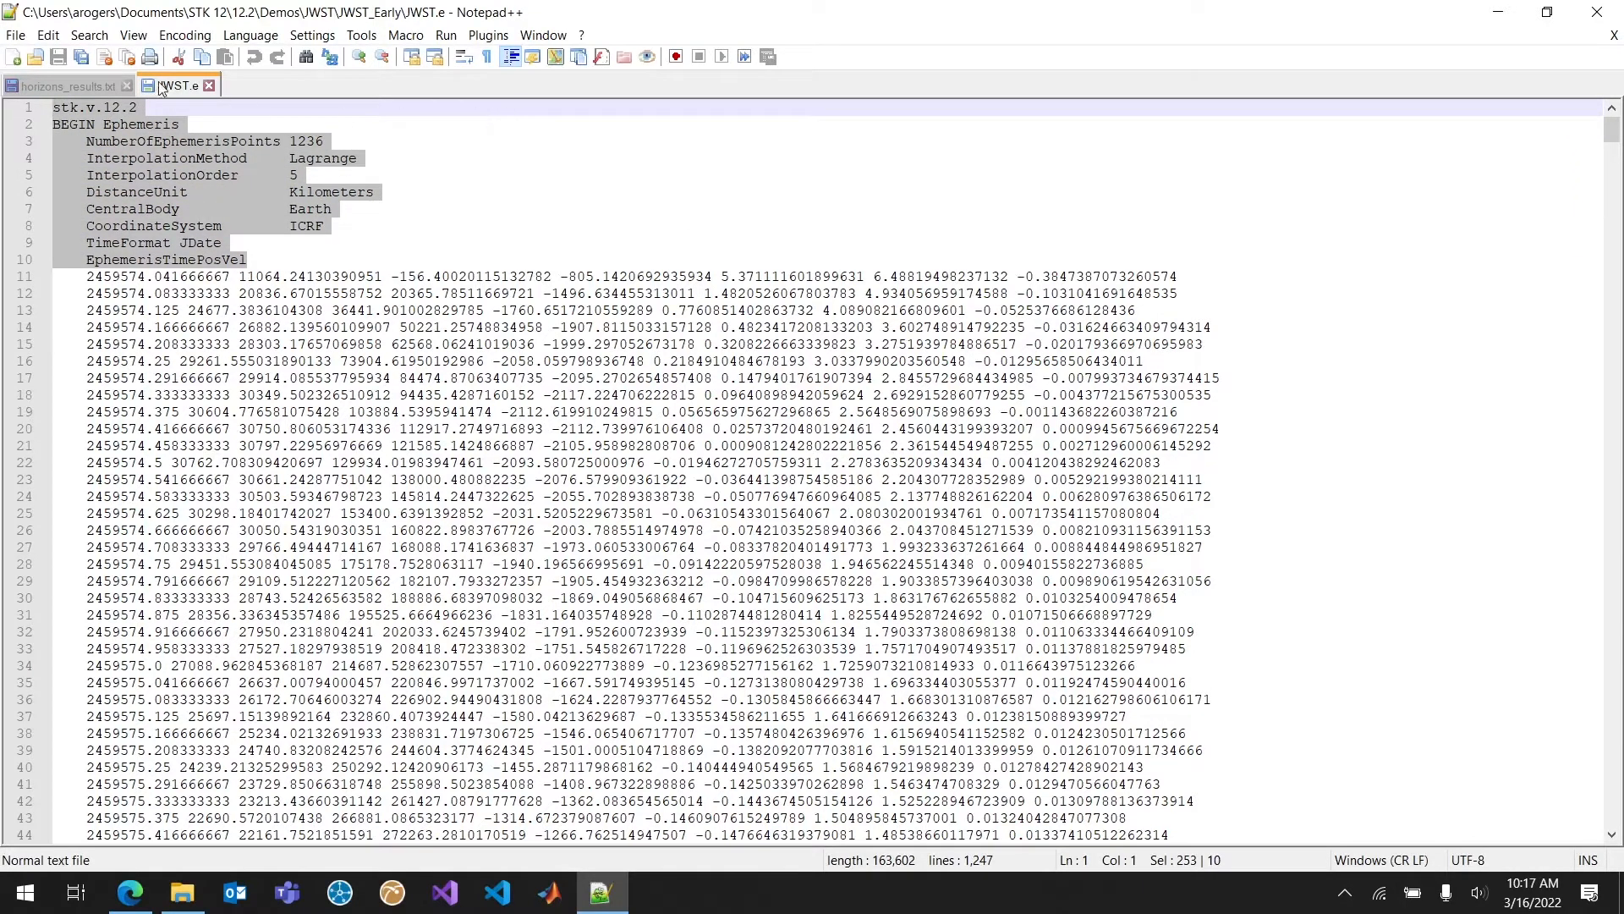
- Paste the JWST.e ephemeris header atop horizons_results.txt and change its version to stk.v.11.7
click(56, 85)
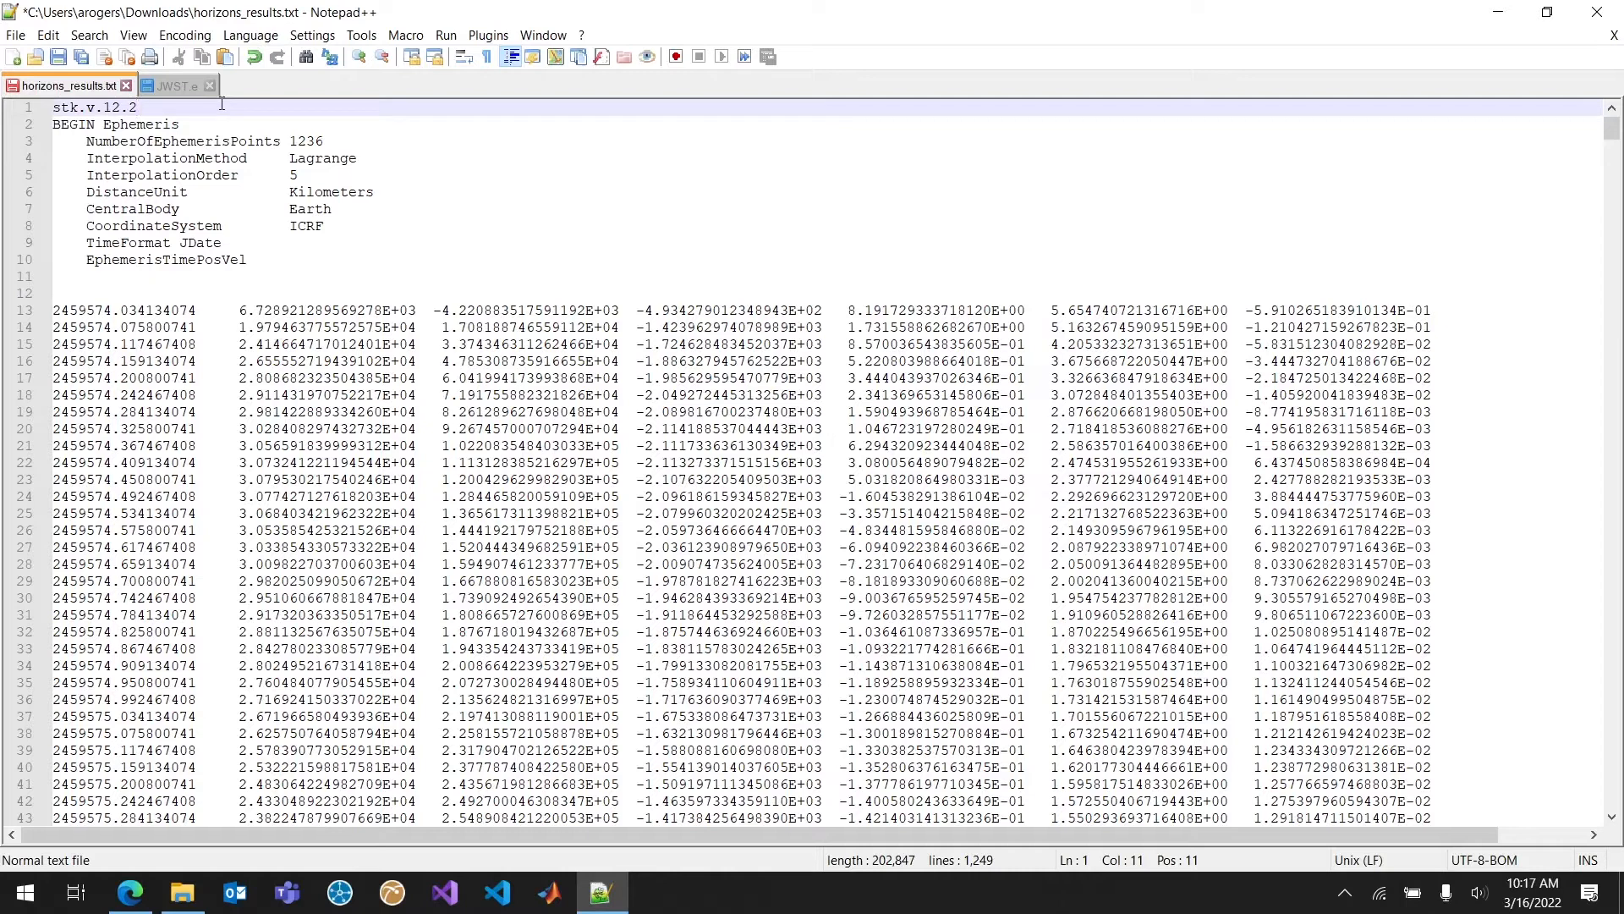
key(BackSpace)
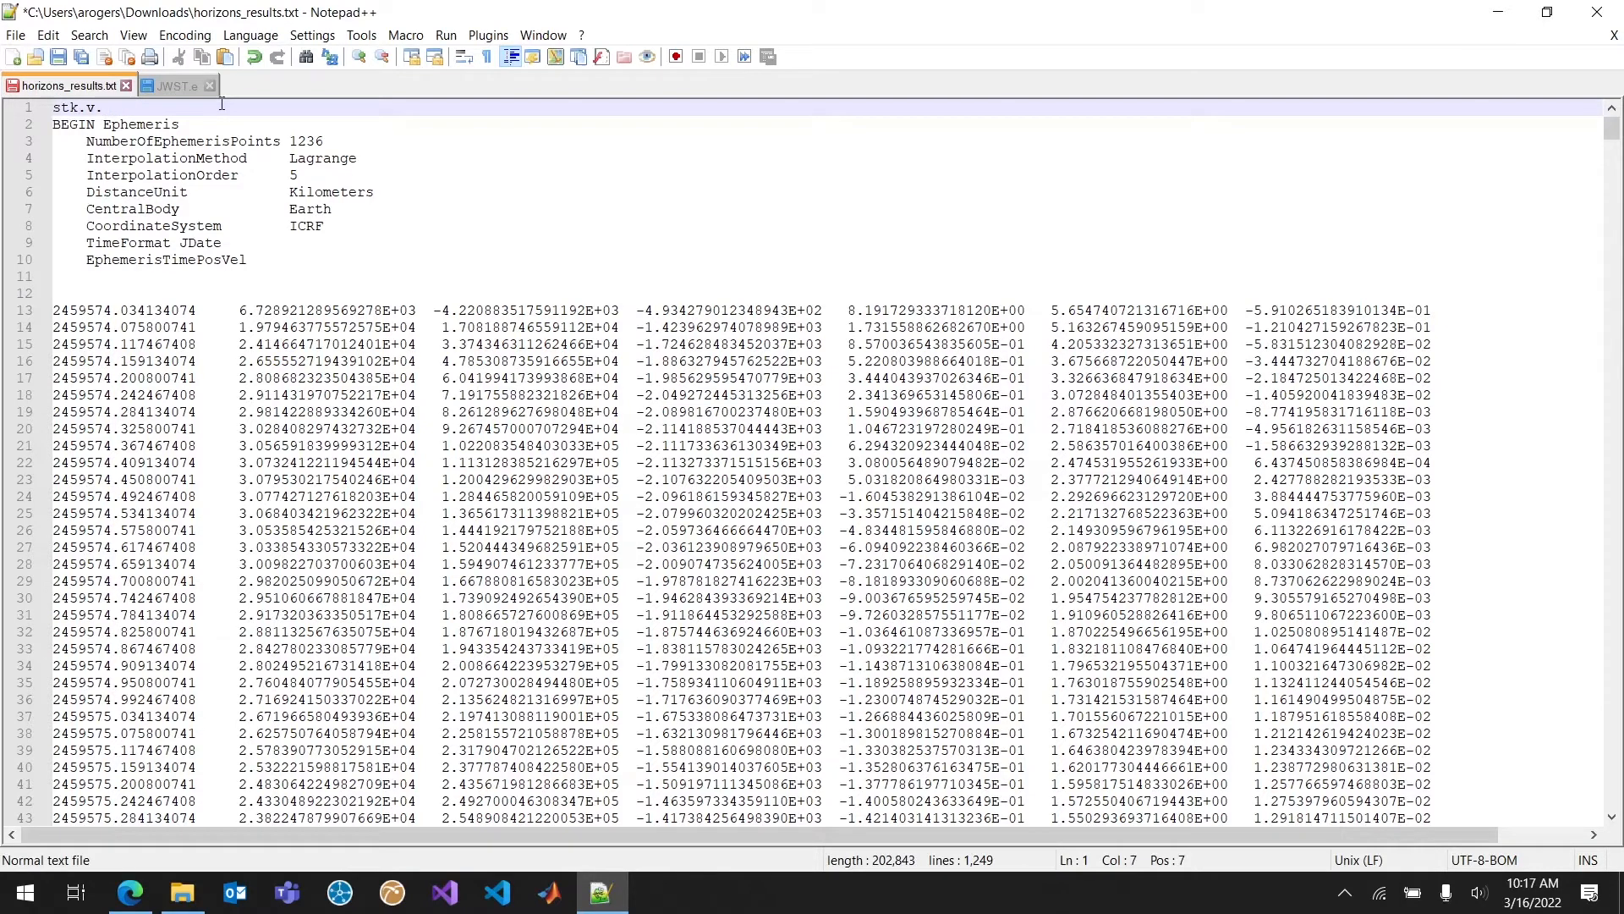
text(11.7)
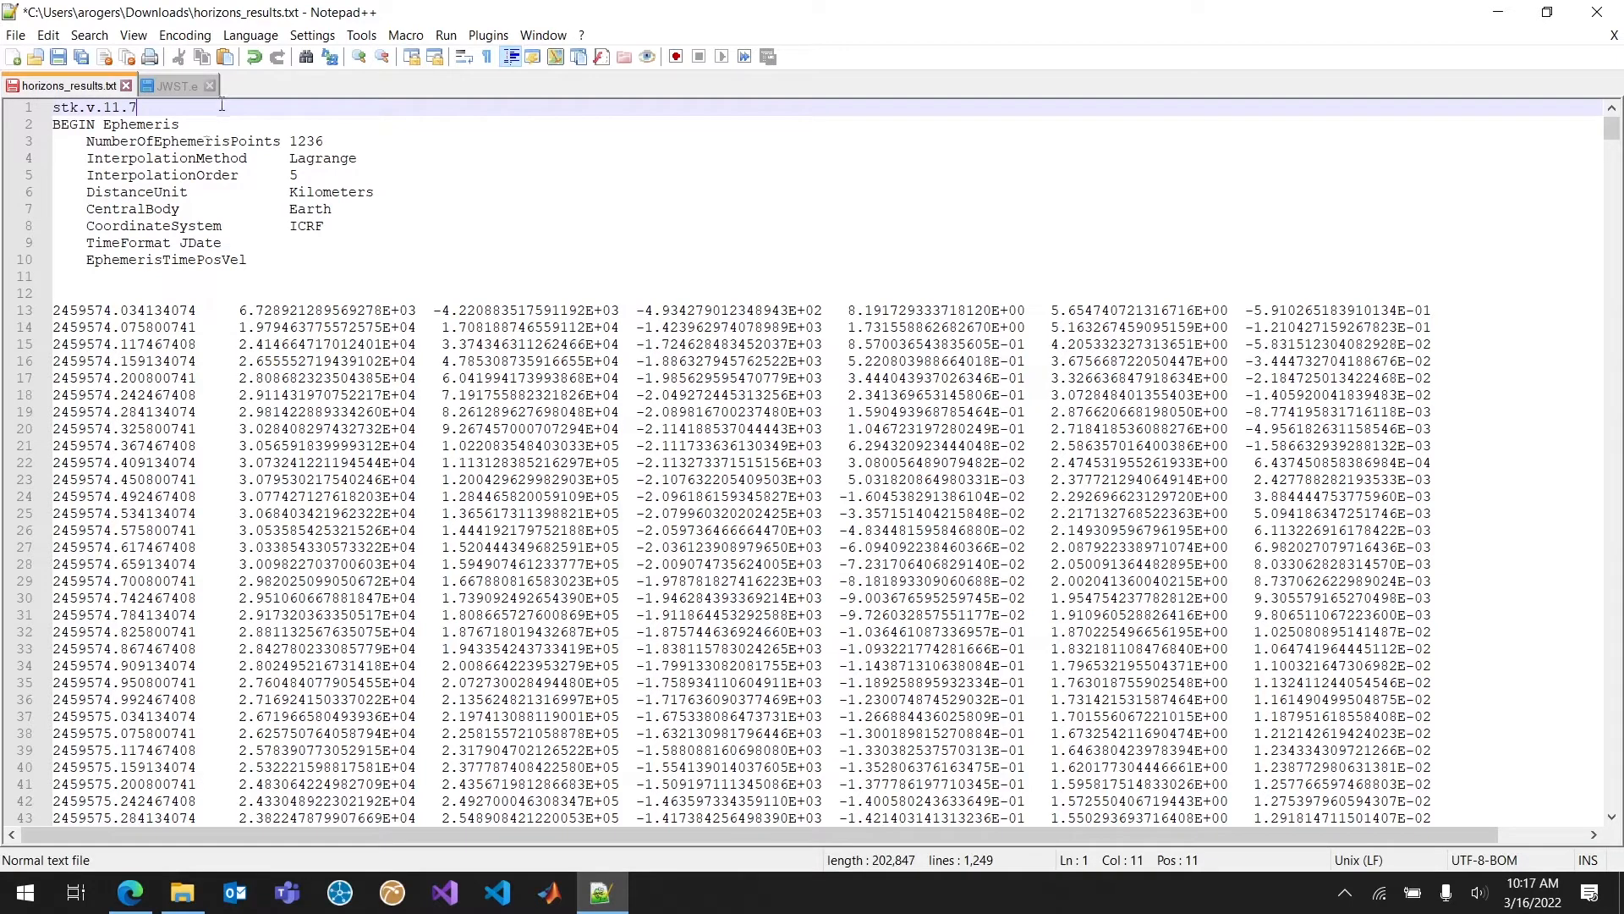
mouse_move(829, 203)
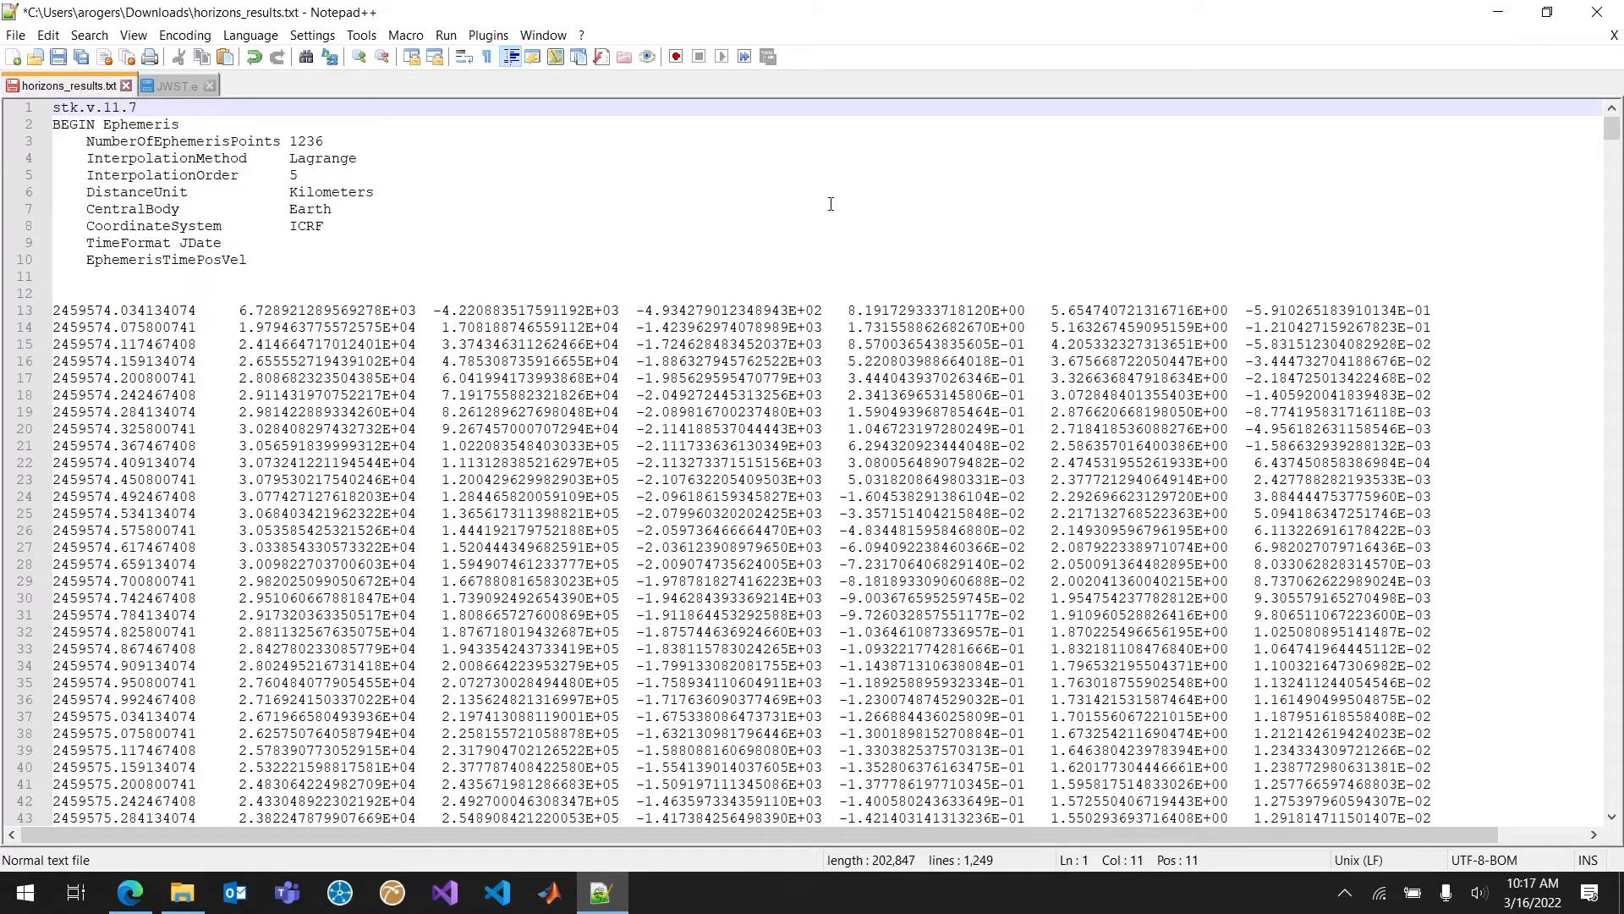
mouse_move(461, 215)
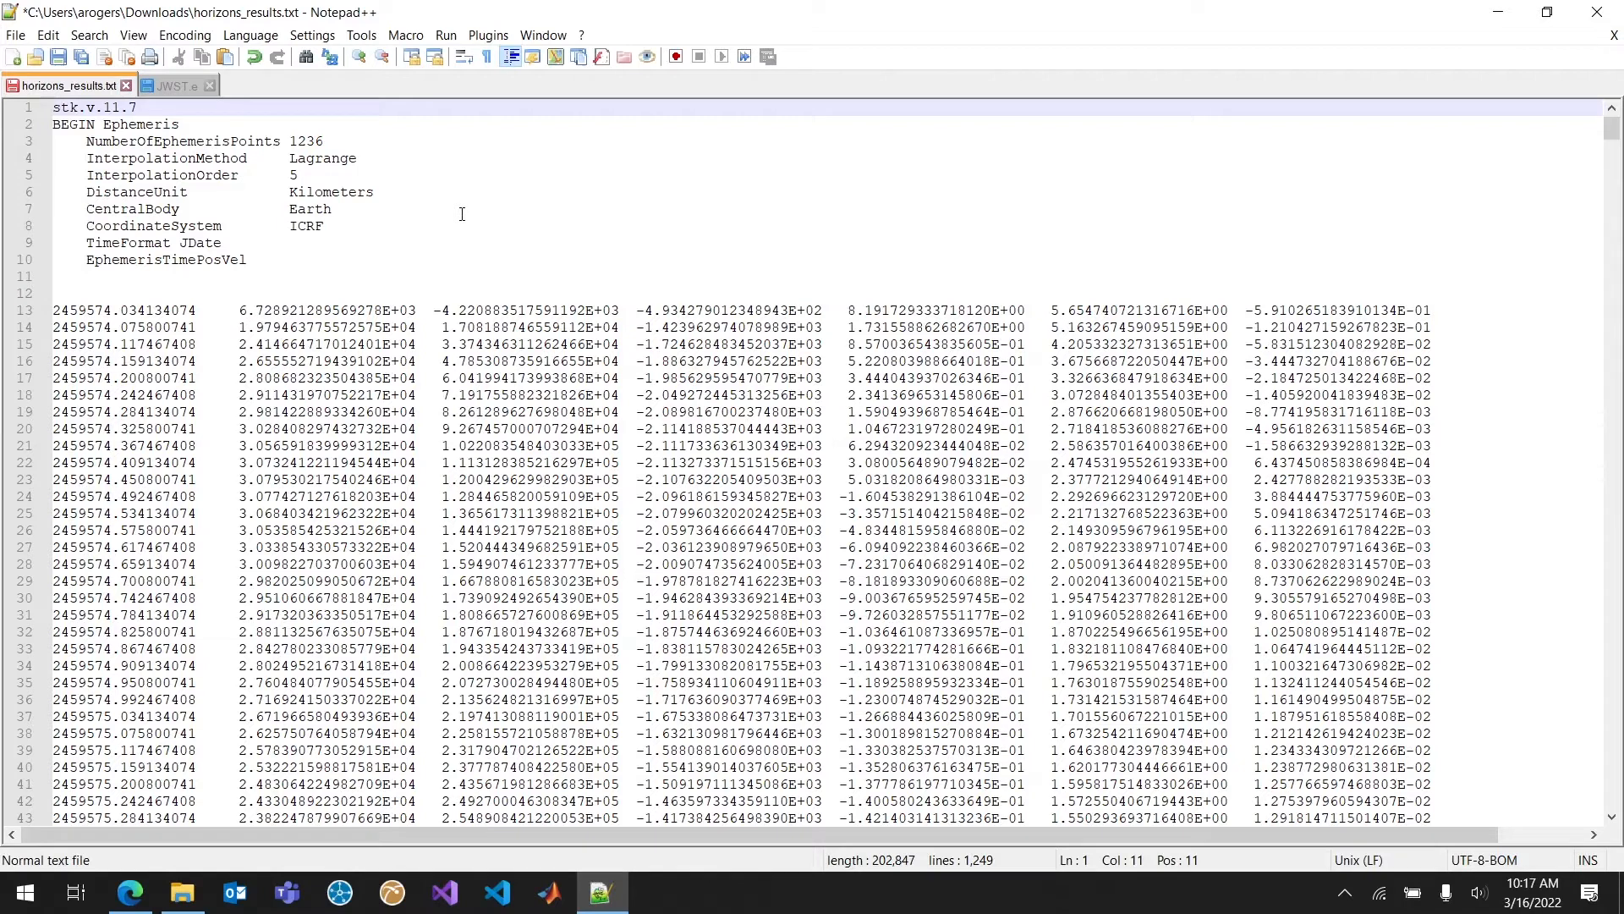
- Remove the point-count line and blank lines, close the data with END Ephemeris, saving as JWST_2.15.e
click(495, 129)
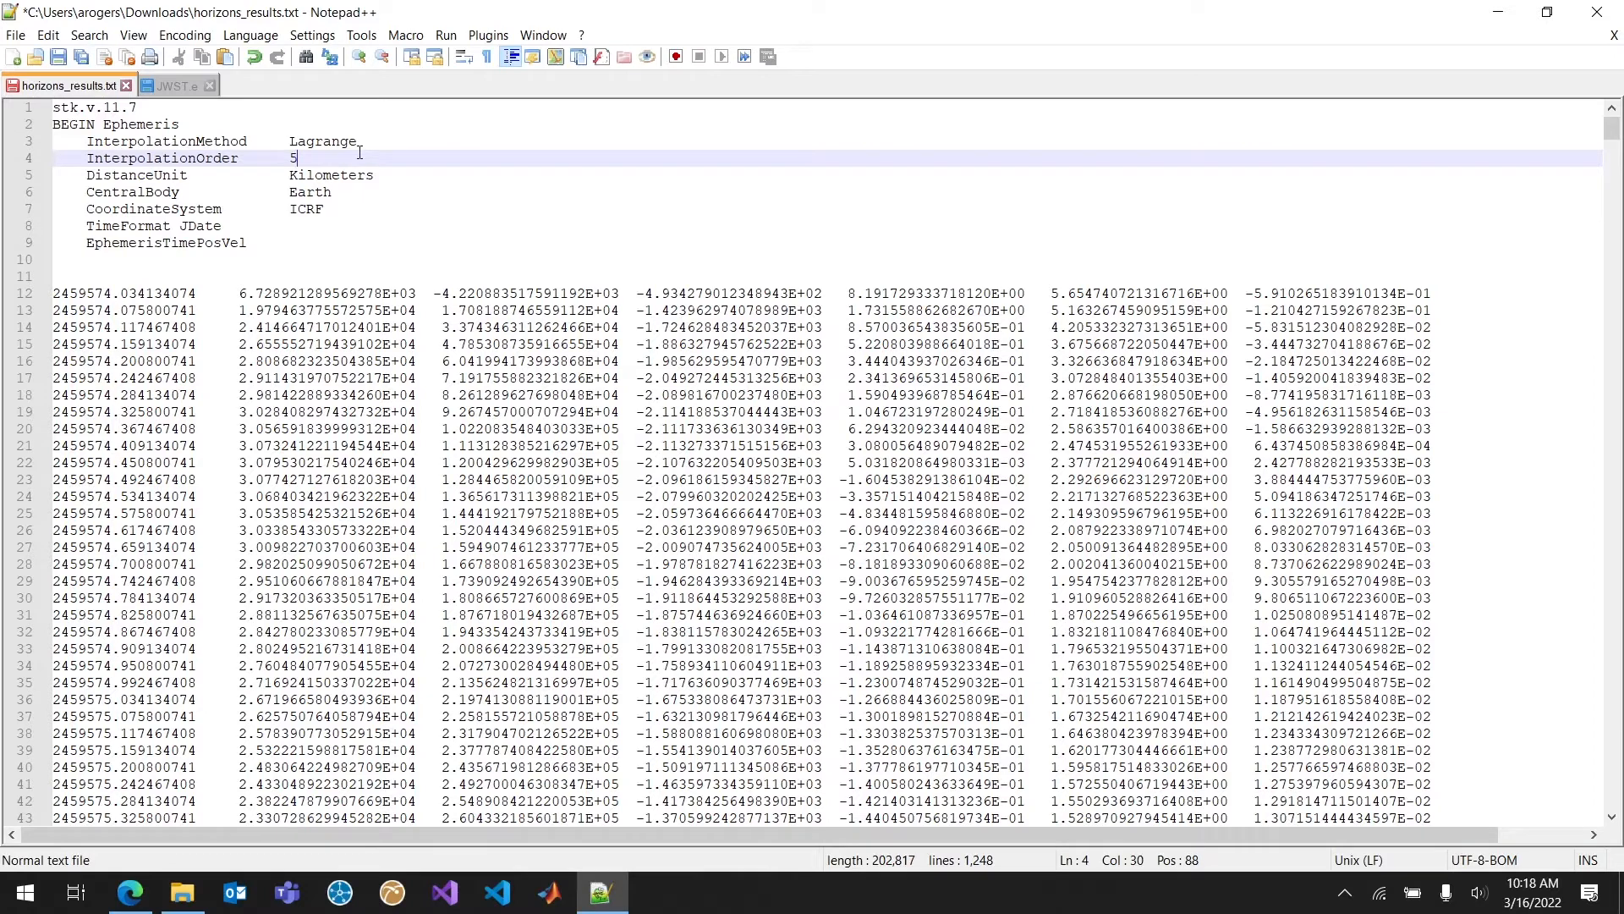
mouse_move(485, 158)
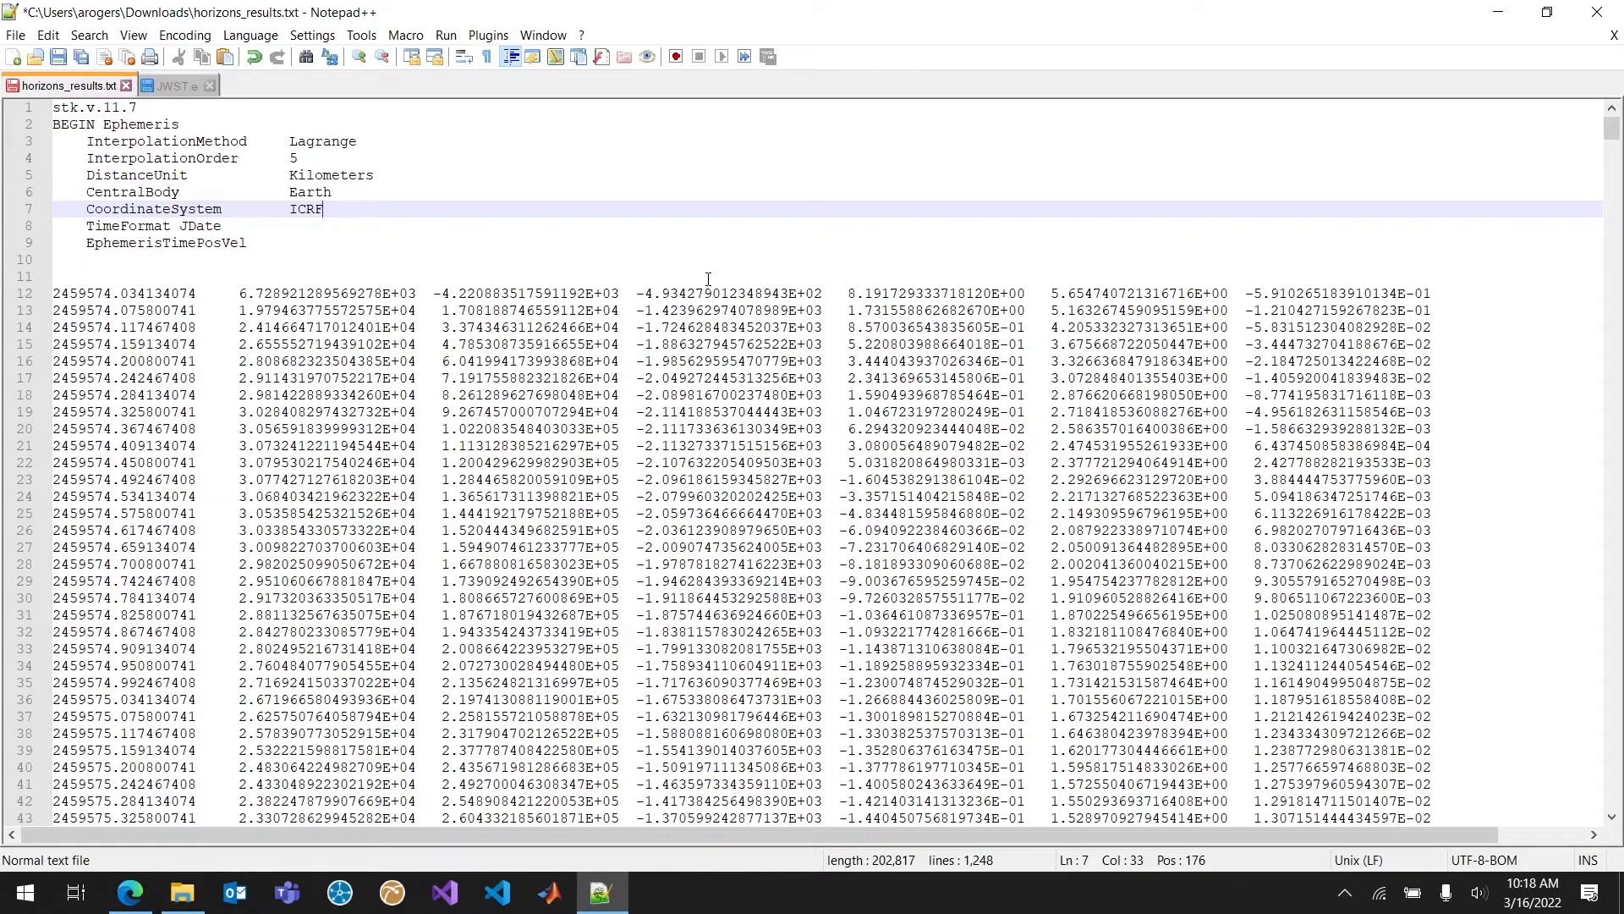
mouse_move(395, 277)
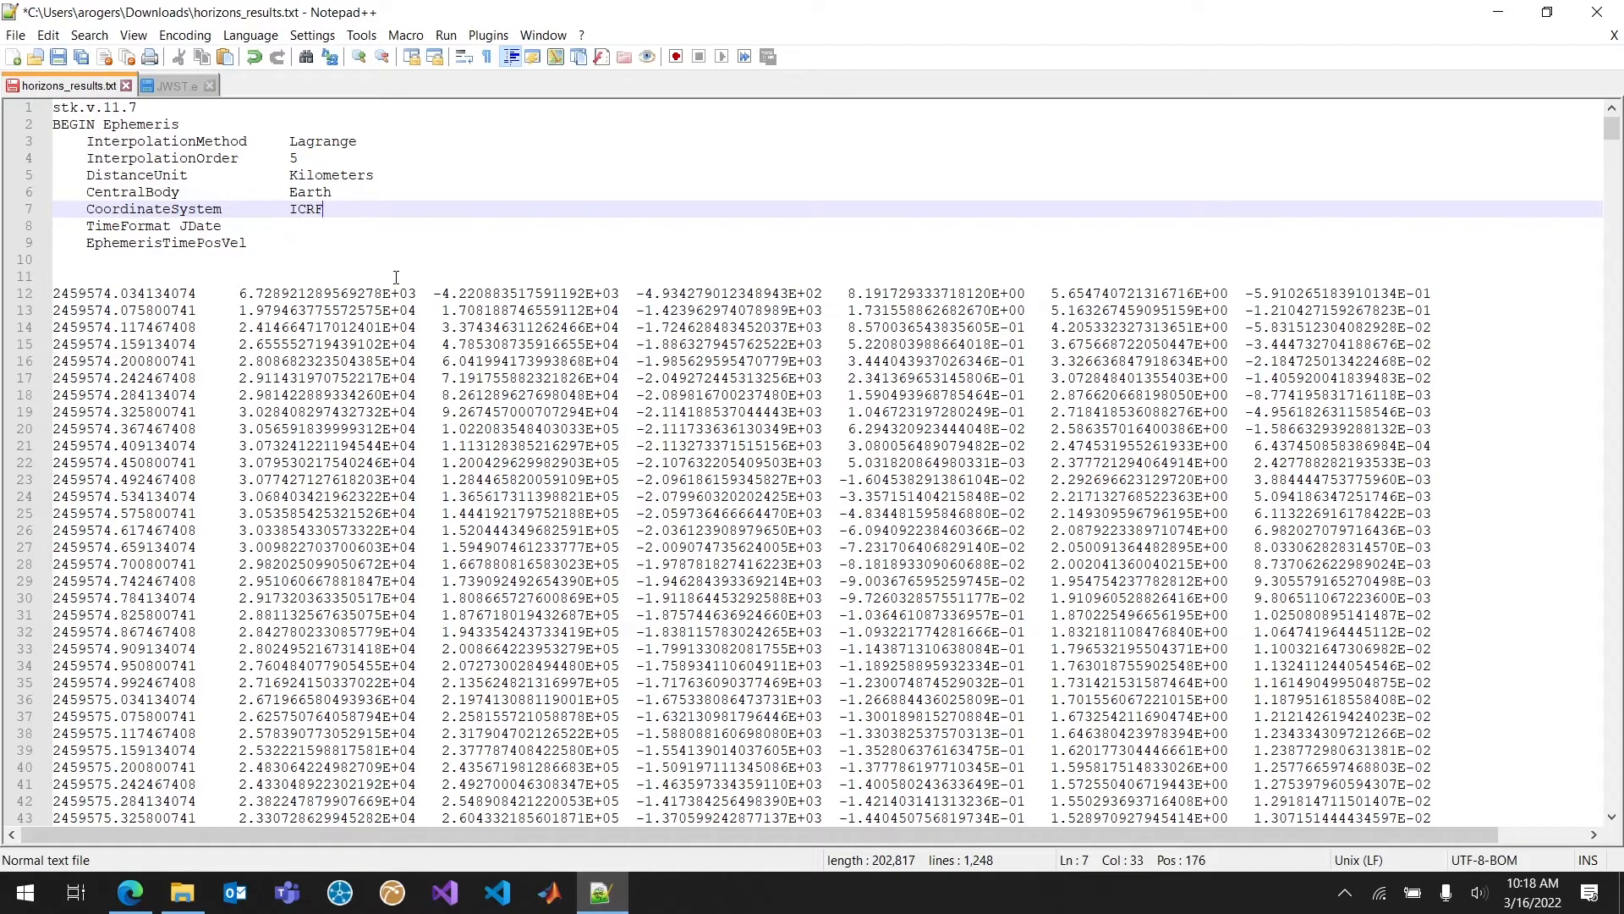
click(223, 225)
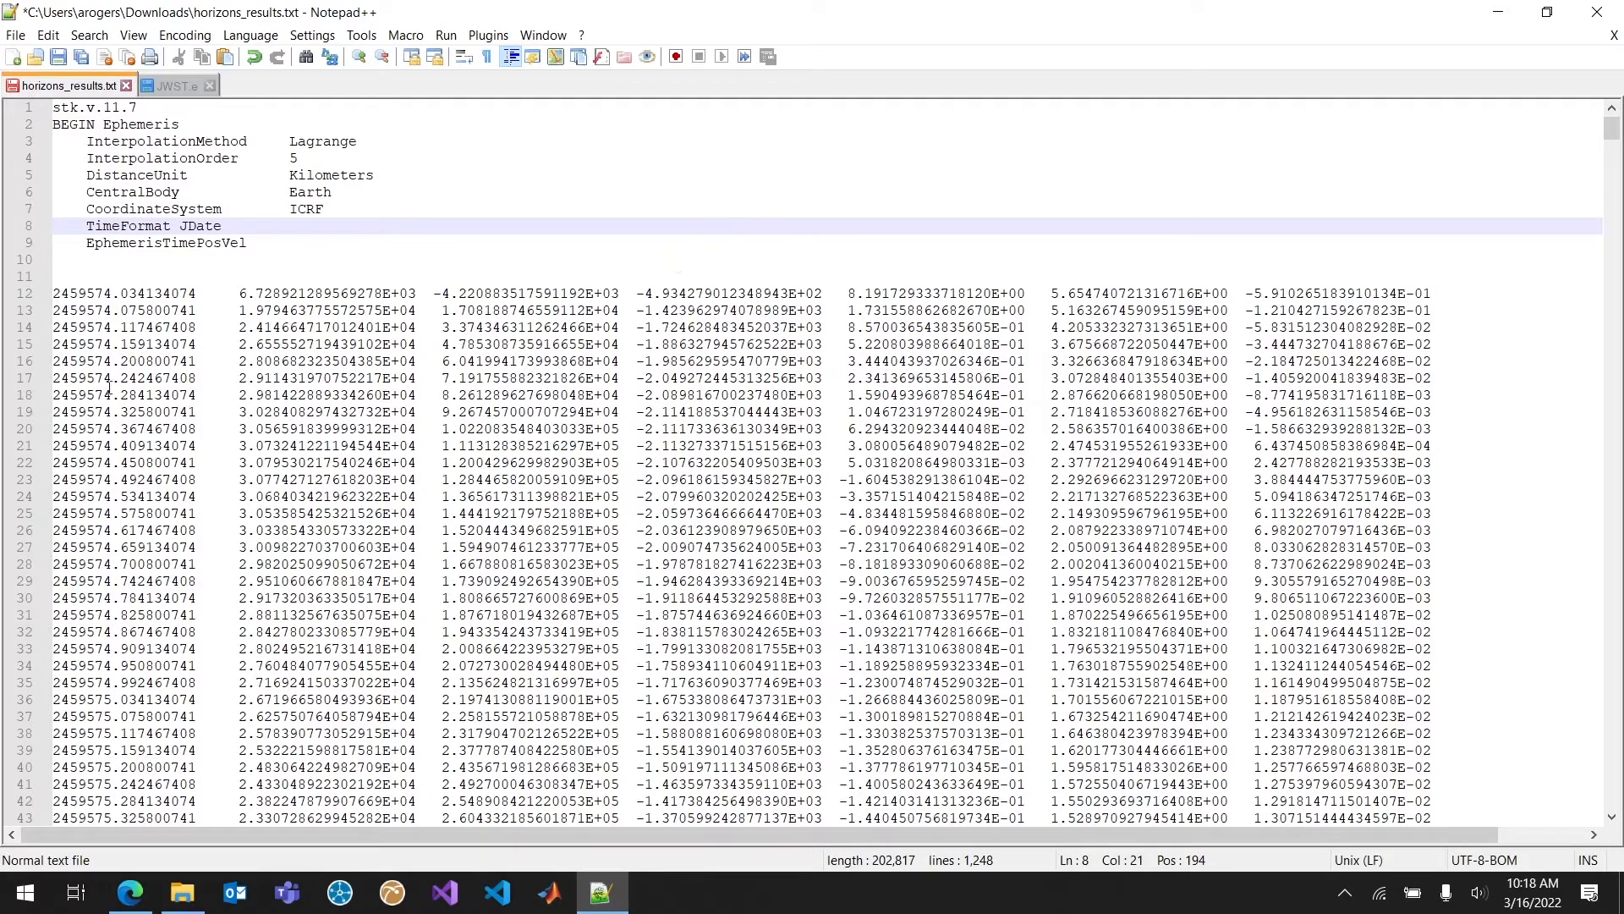
click(247, 244)
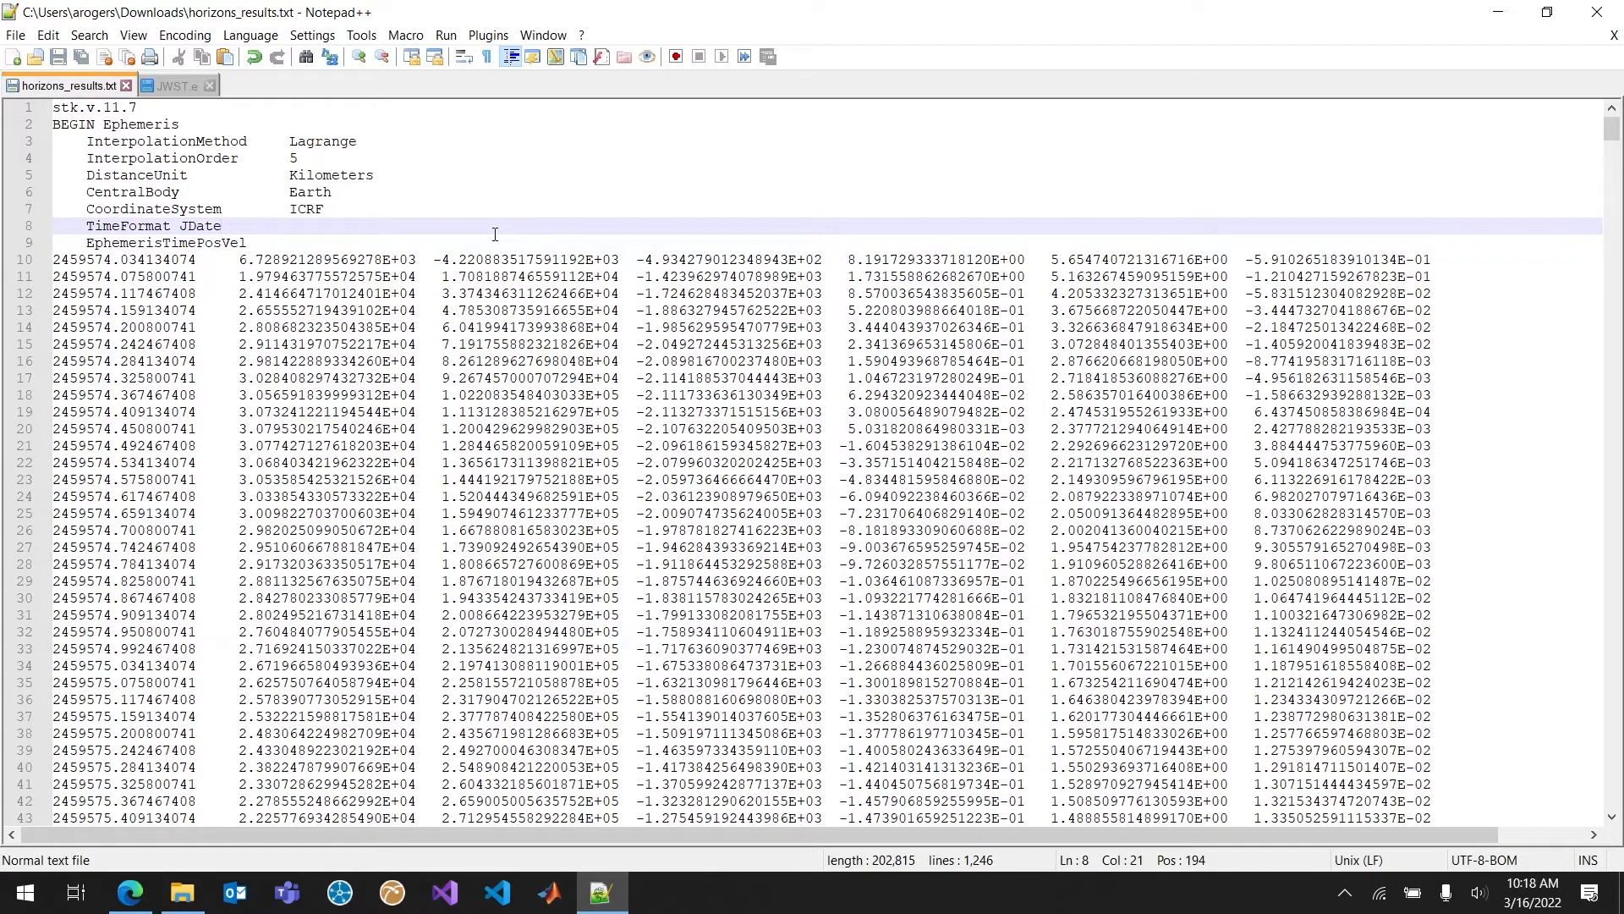
mouse_move(171, 84)
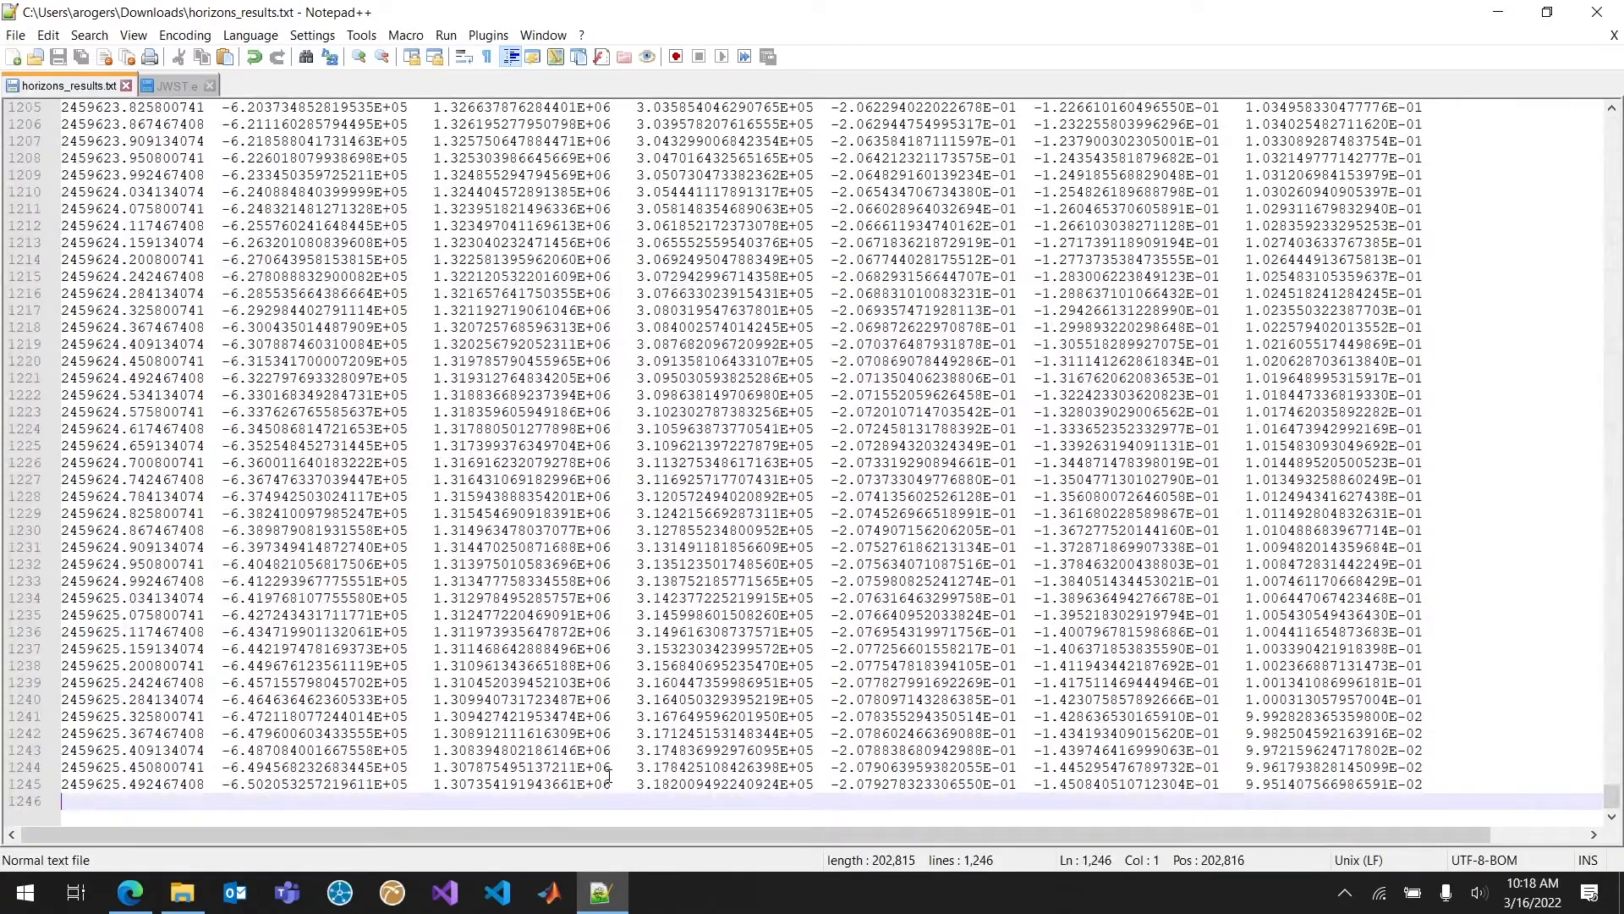
text(END)
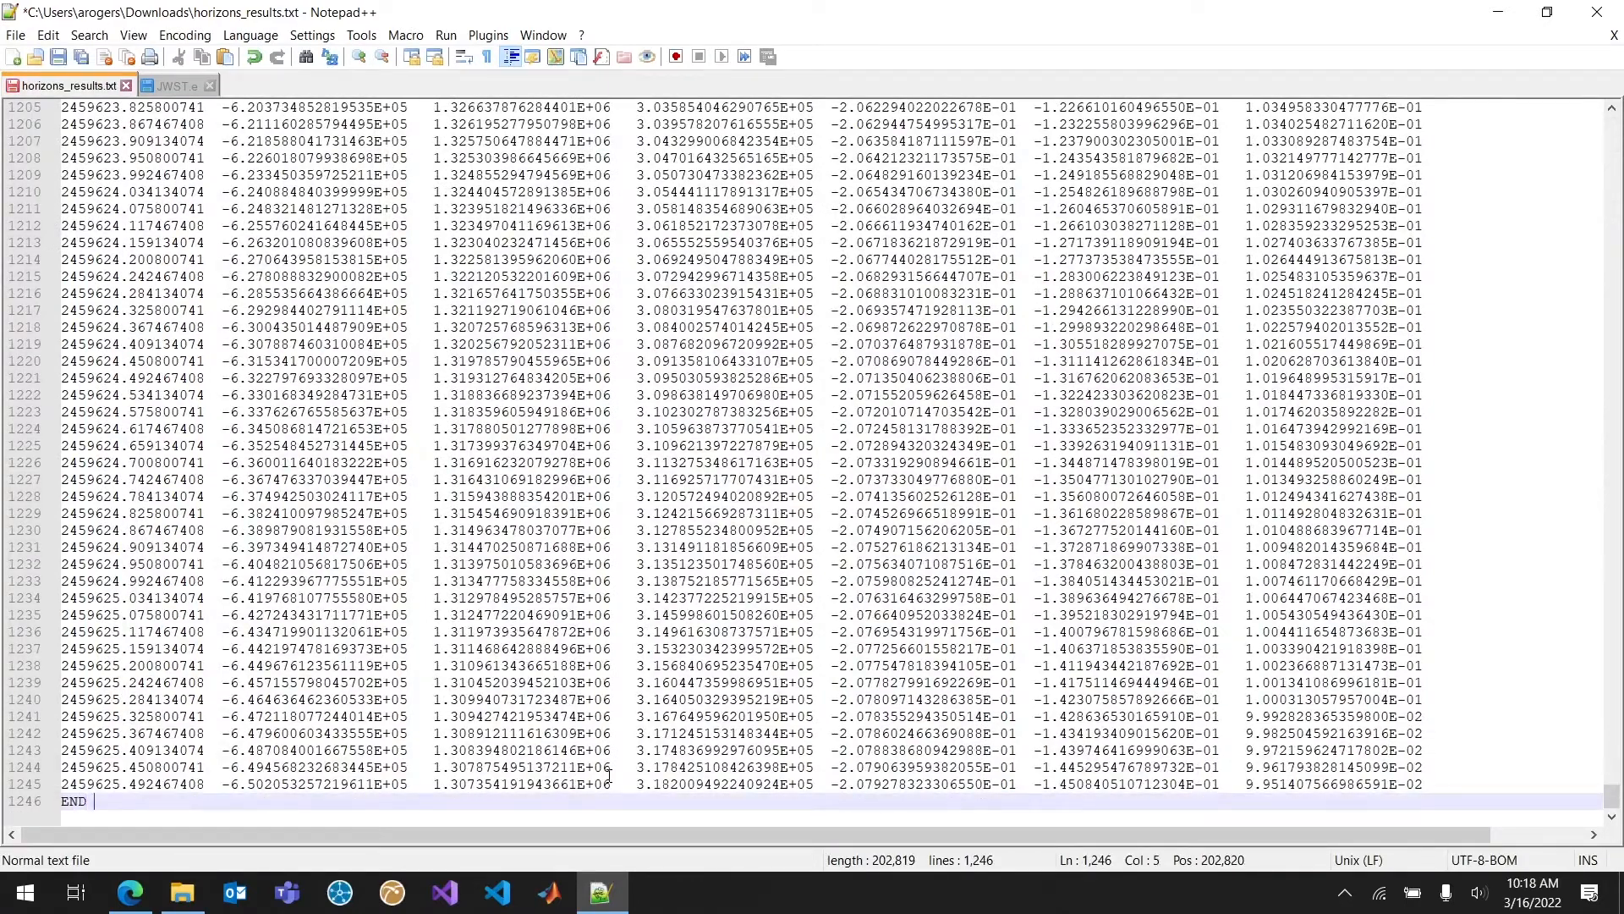
text(Ephemeris)
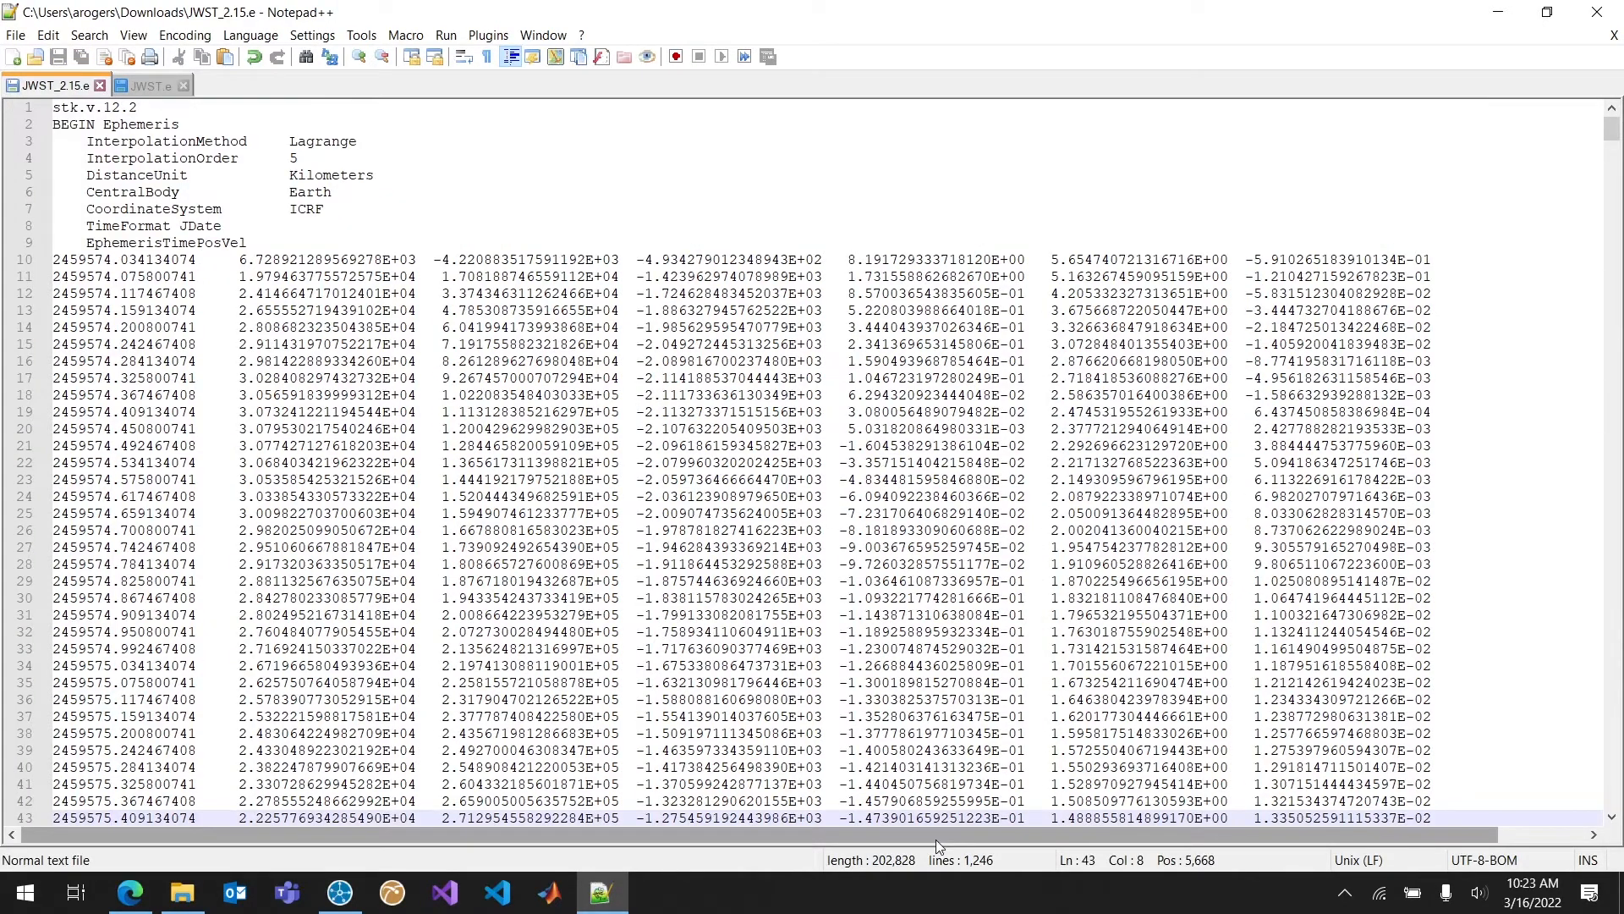
mouse_move(992, 836)
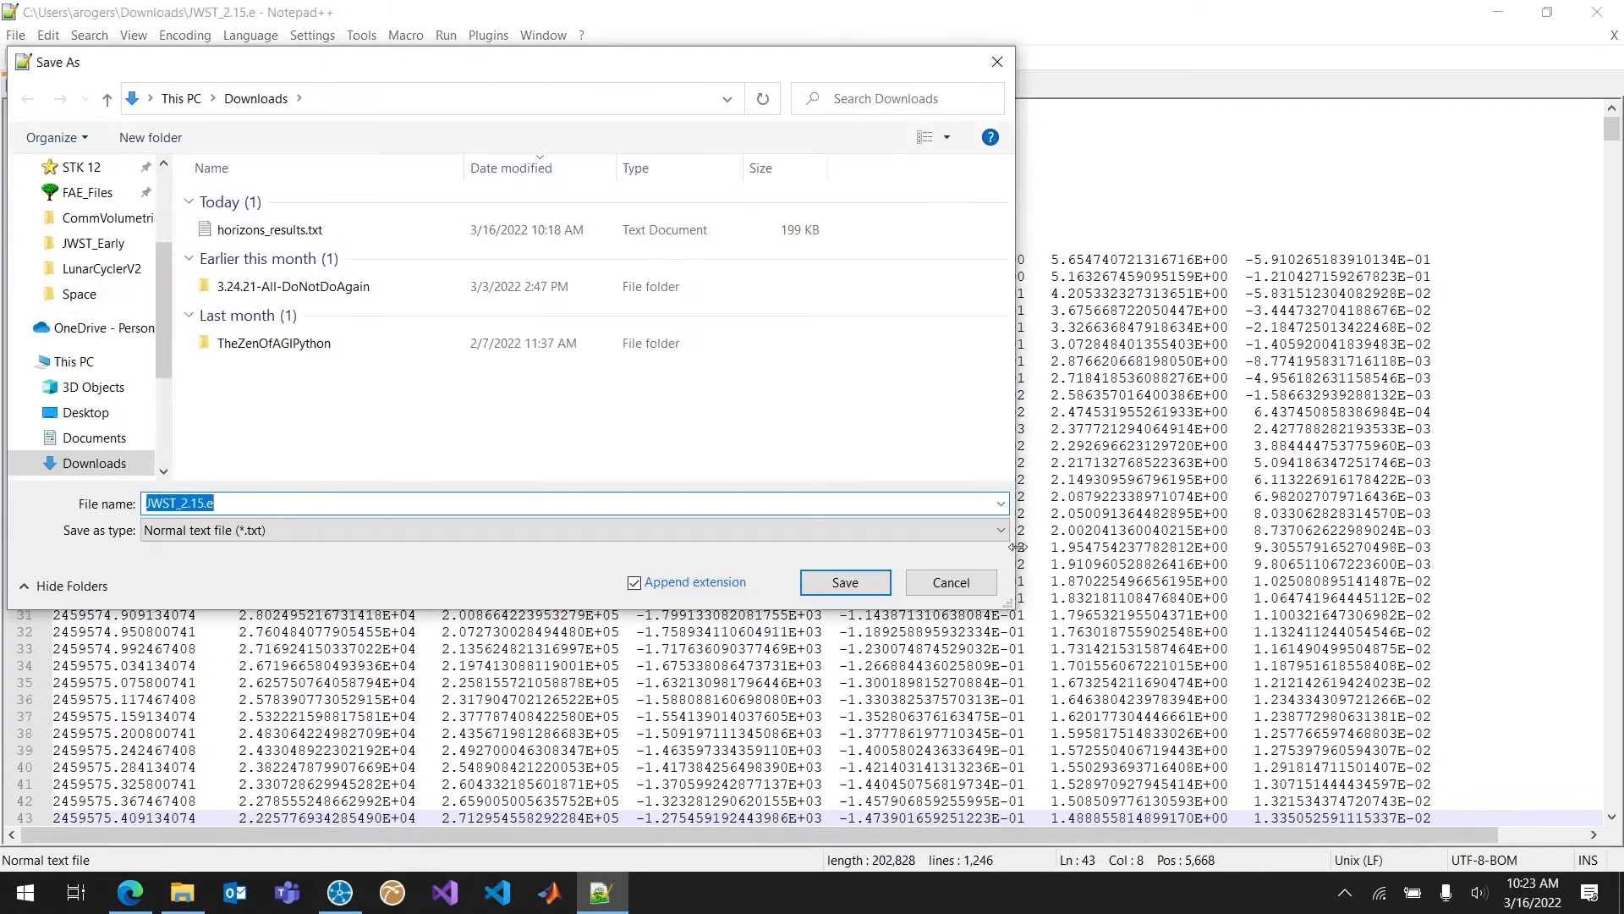
click(998, 529)
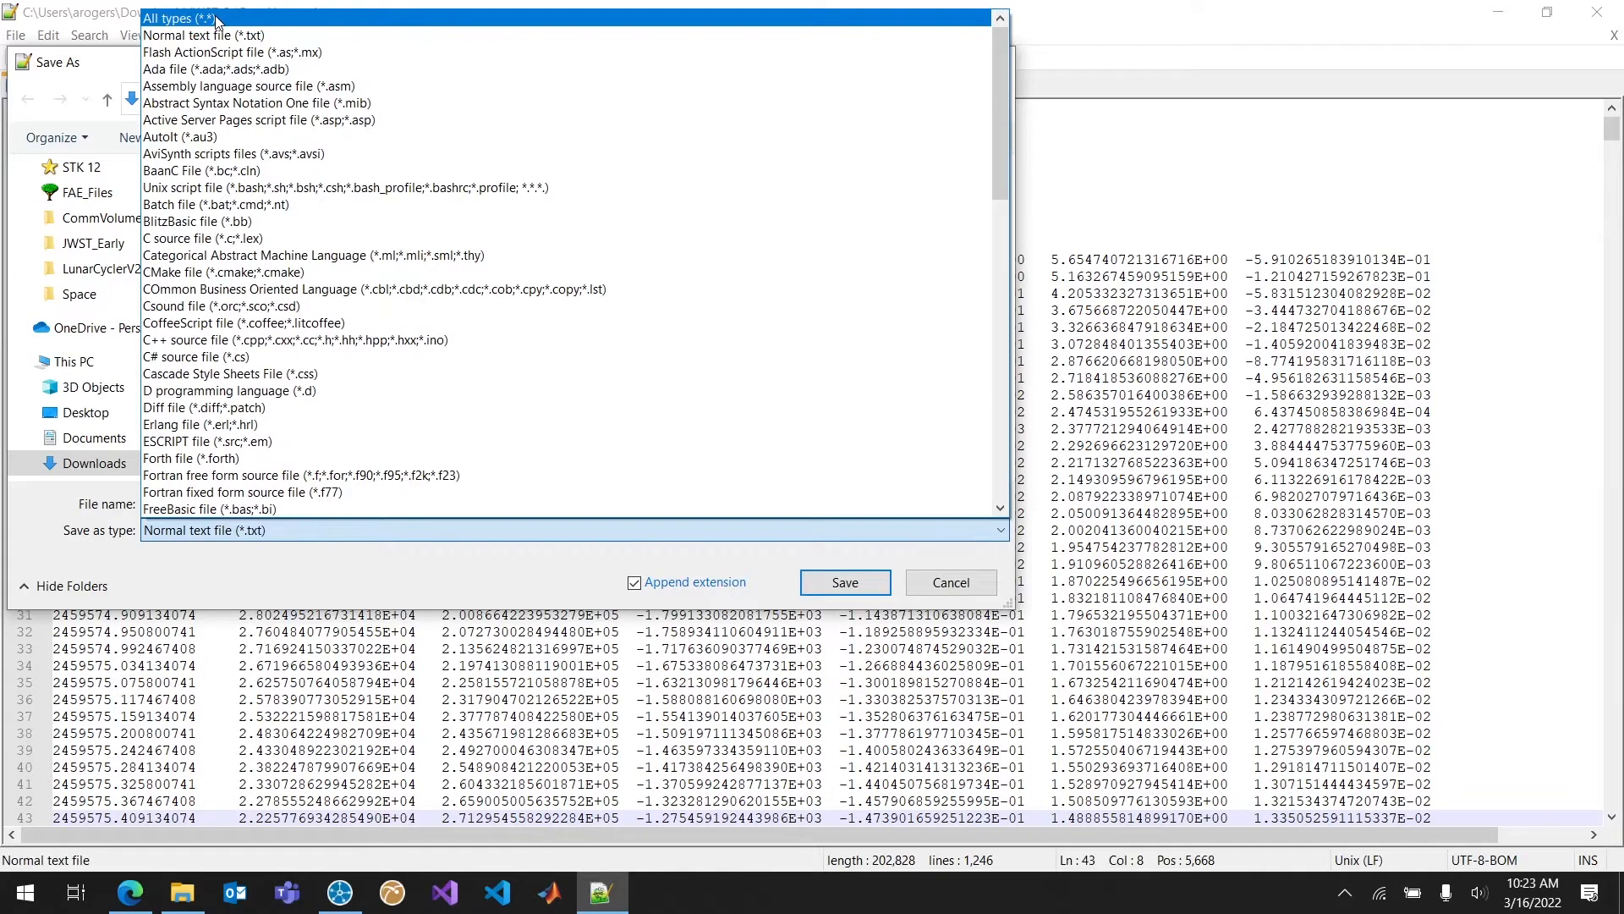
click(178, 17)
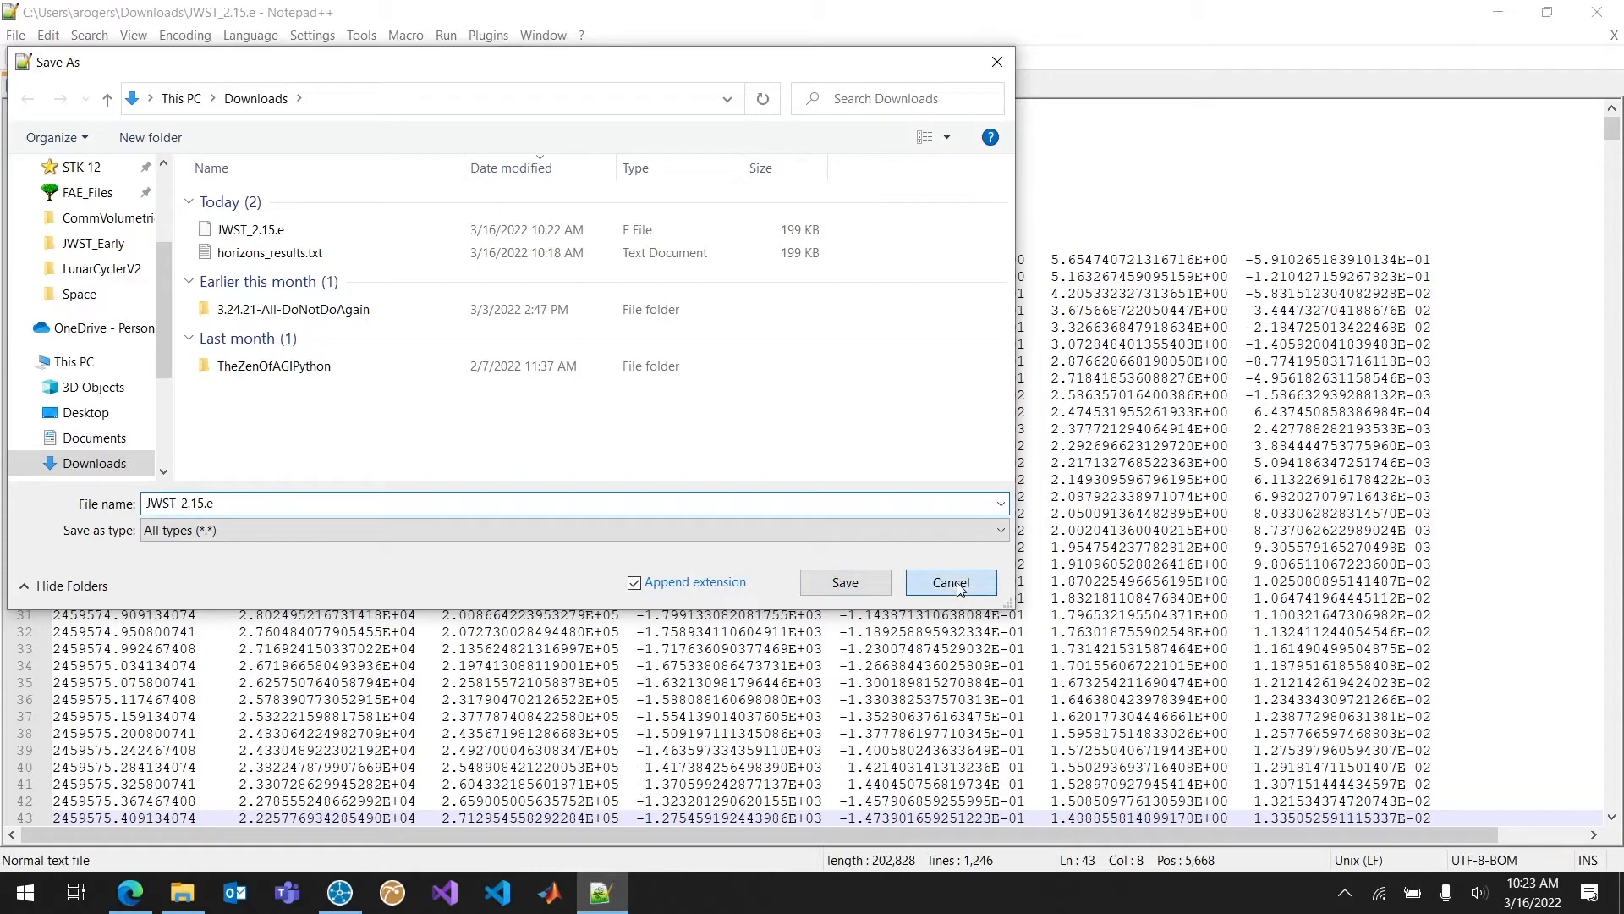
click(951, 582)
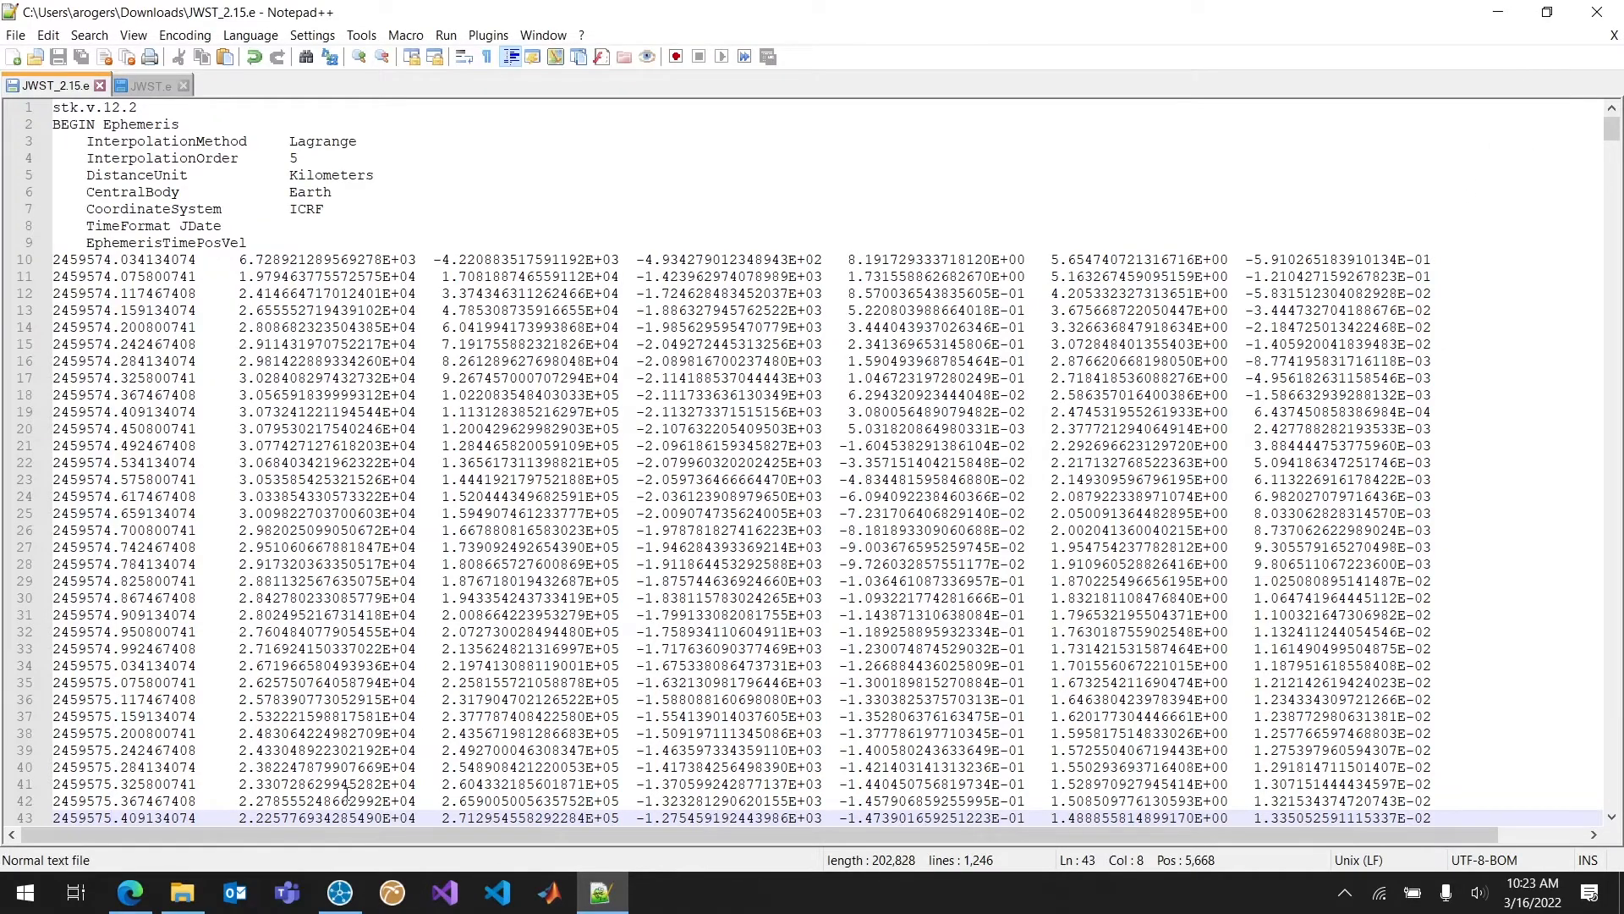
- Set RefEph's propagator to StkExternal with JWST_2.15.e, reload the ephemeris and accept
click(343, 890)
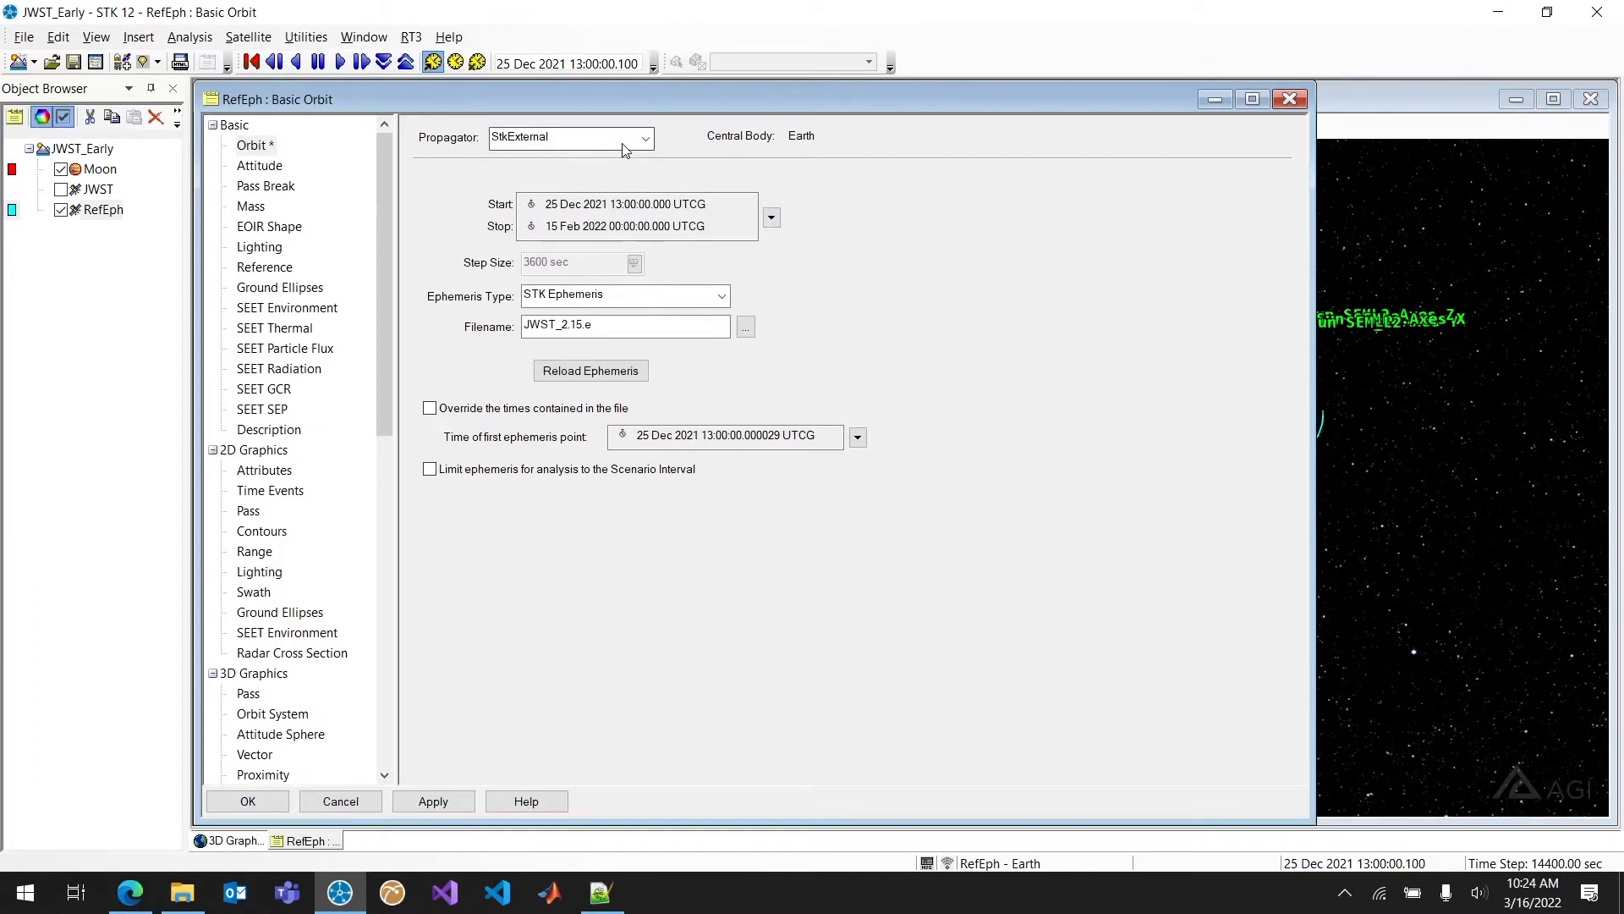
click(643, 137)
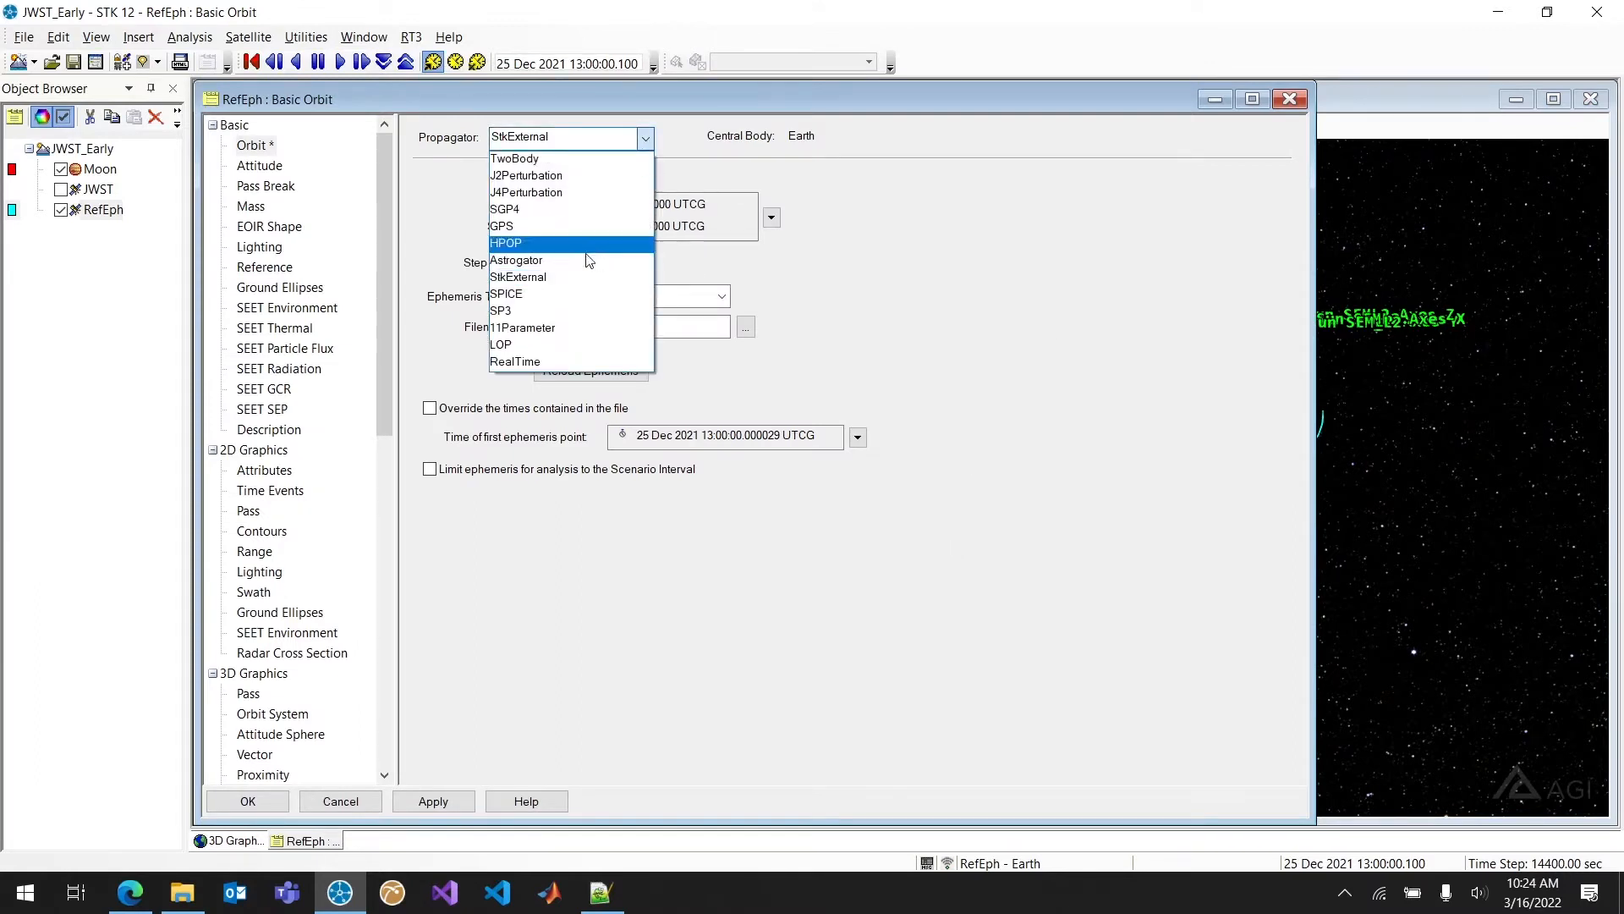
click(518, 277)
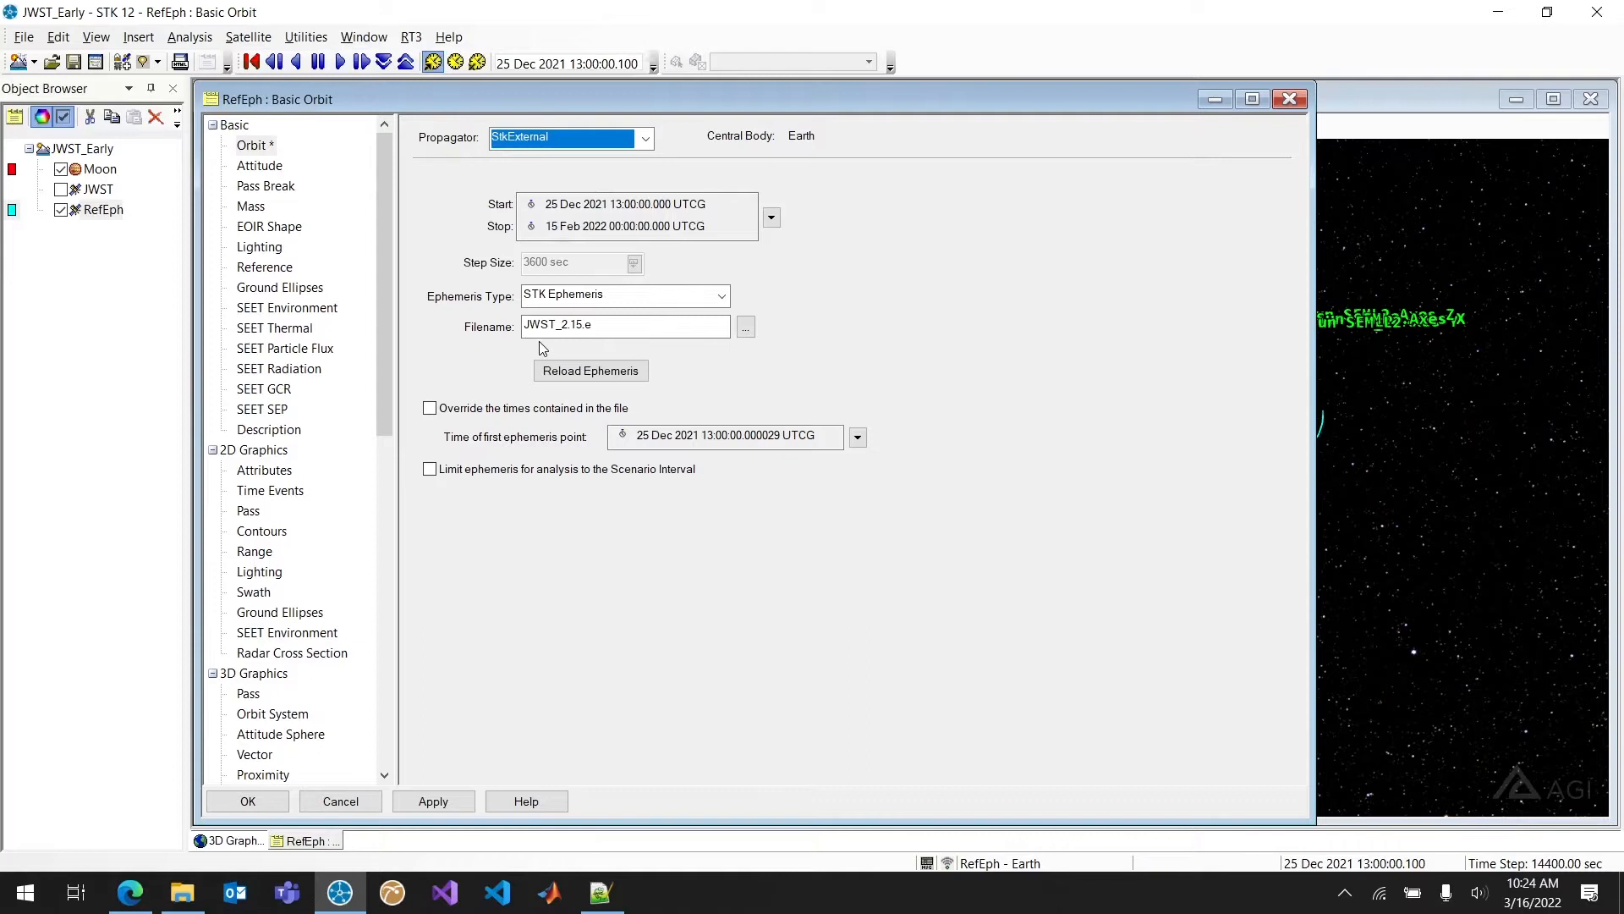
click(579, 326)
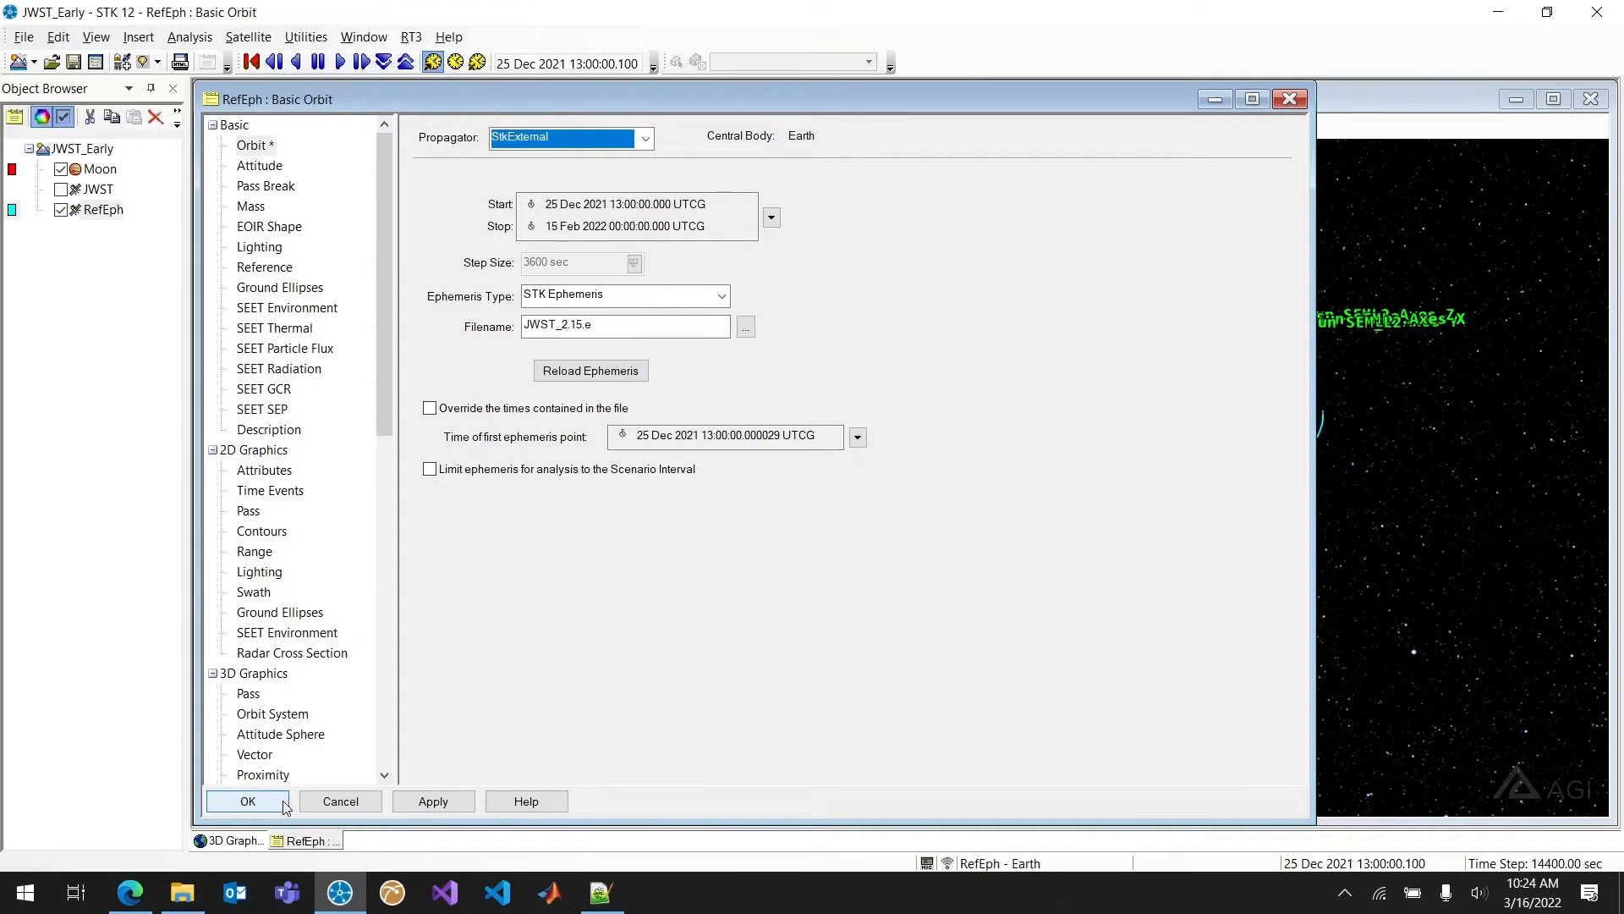
click(247, 802)
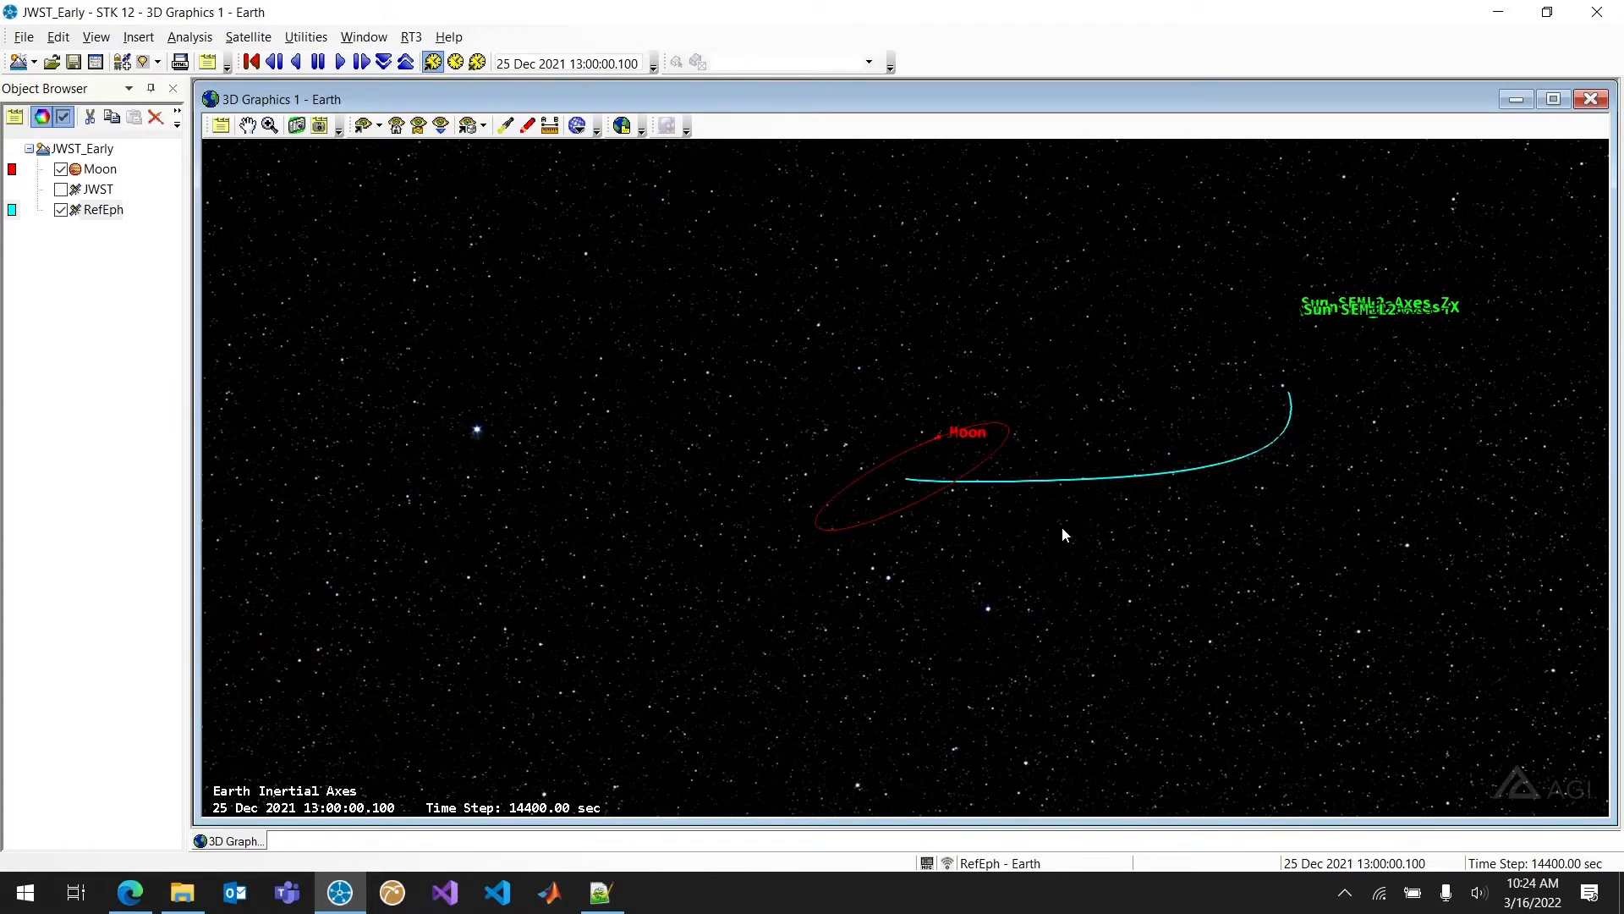
- Show JWST's Astrogator MCS Follow segment with Satellite/RefEph as leader
click(98, 189)
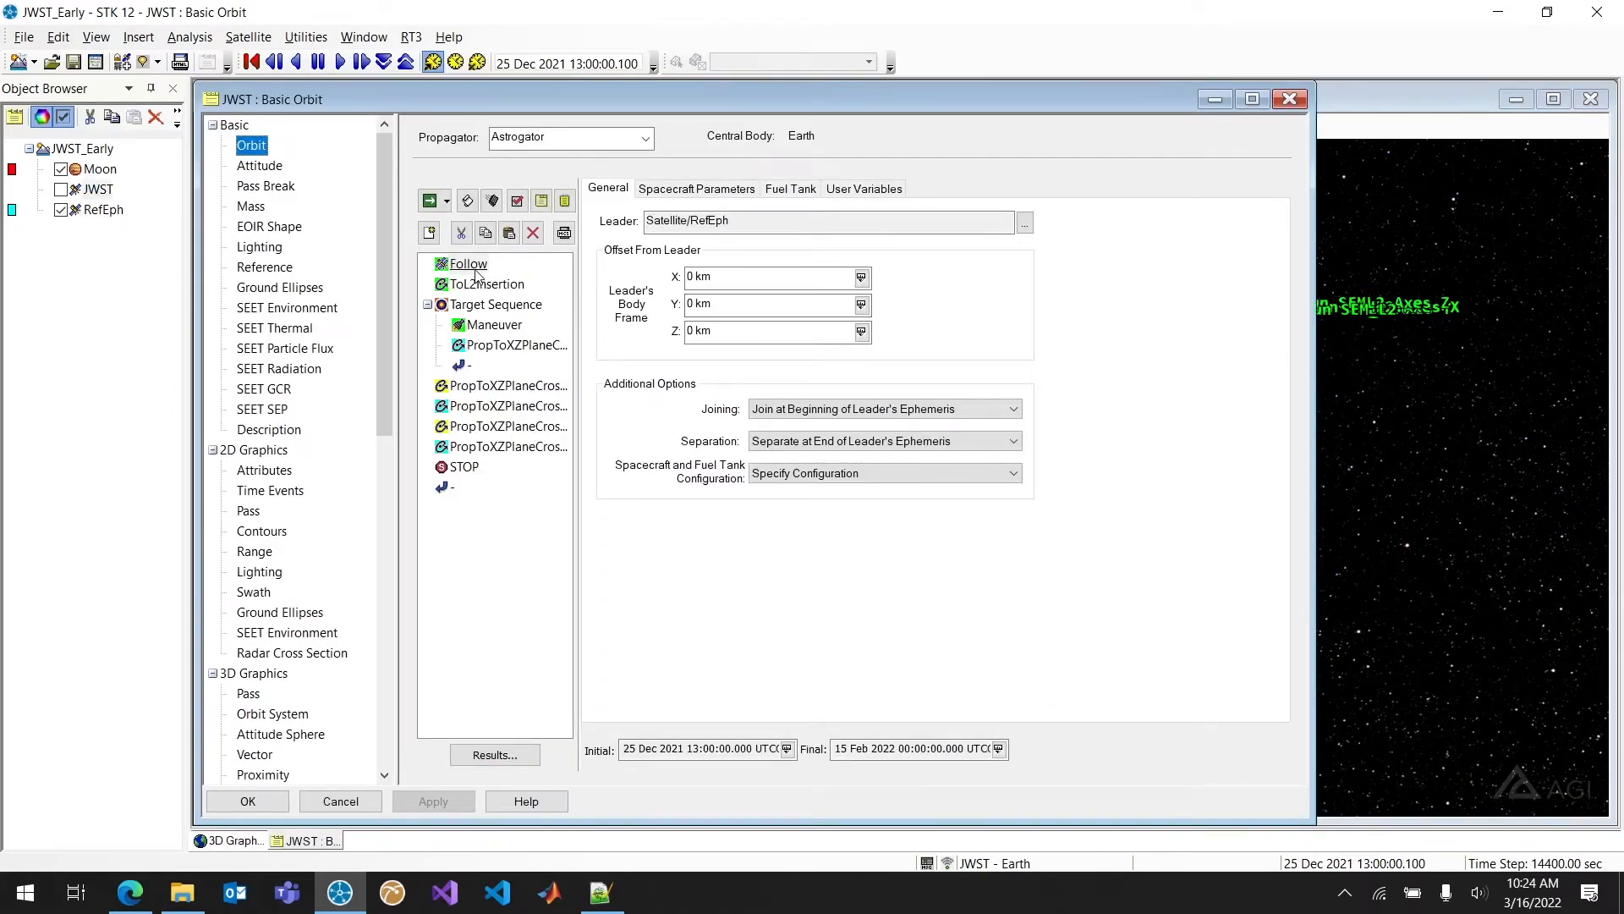
click(467, 264)
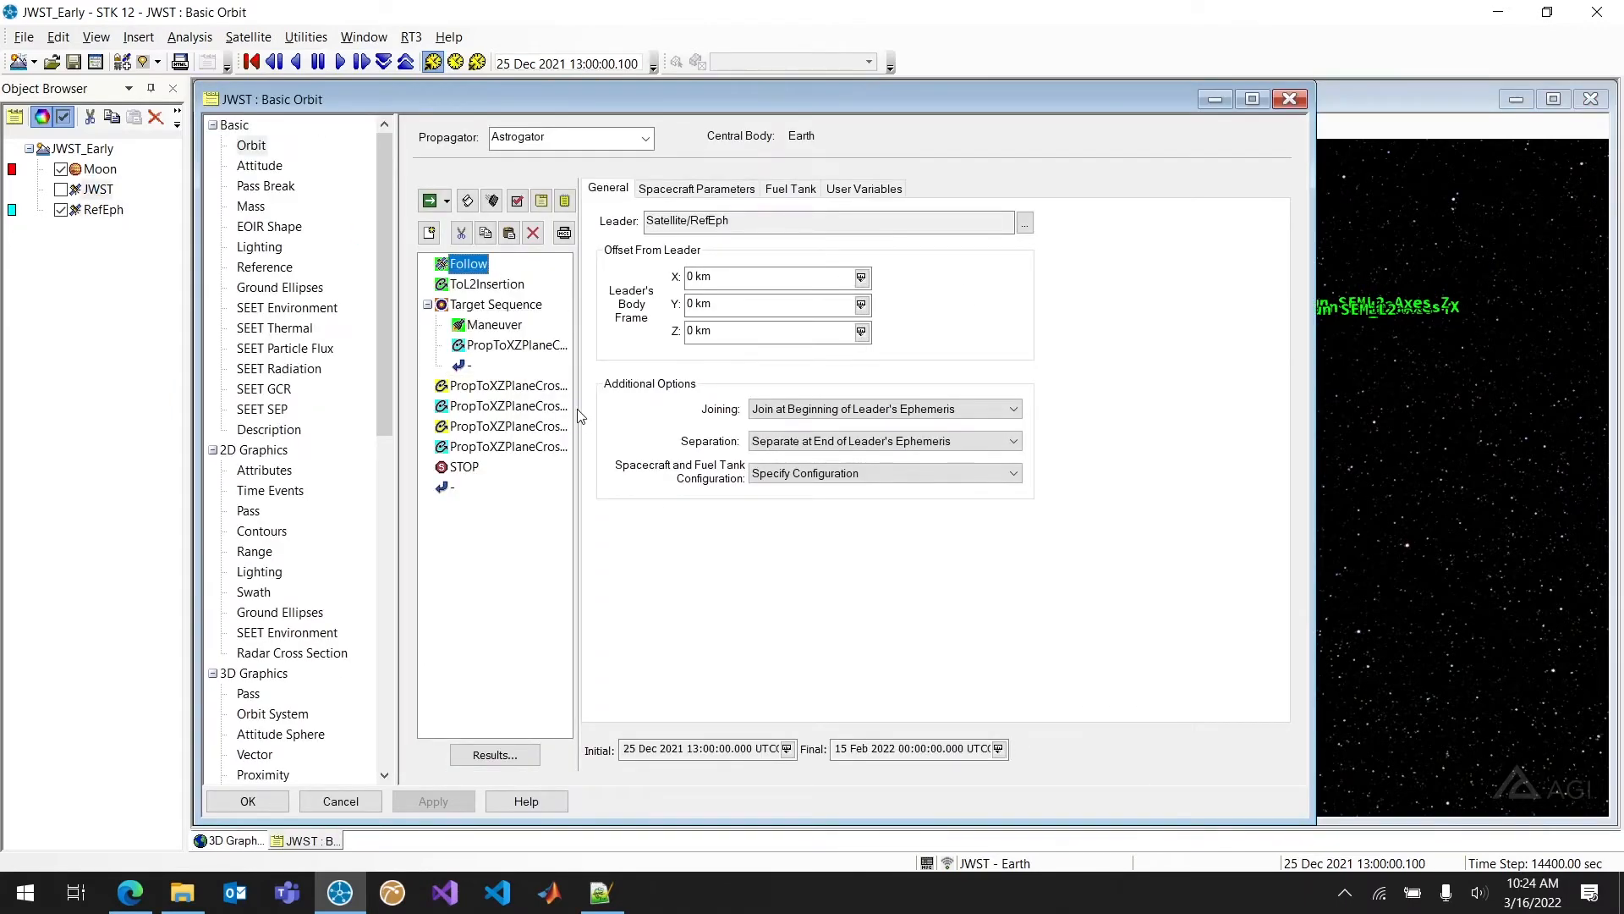
mouse_move(596, 397)
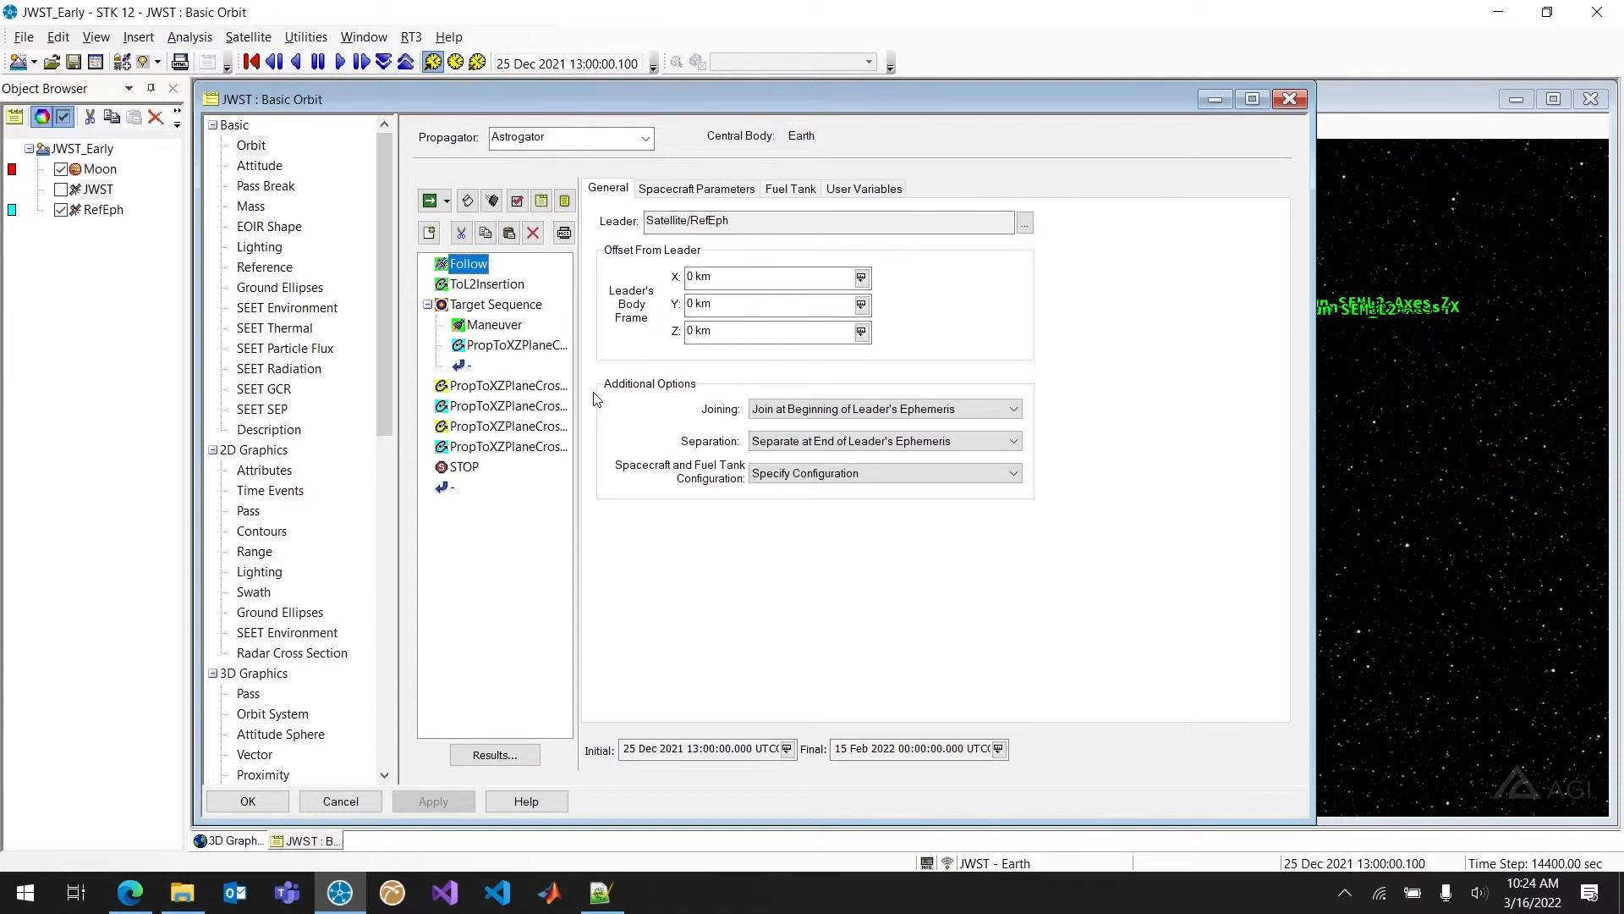
mouse_move(436, 707)
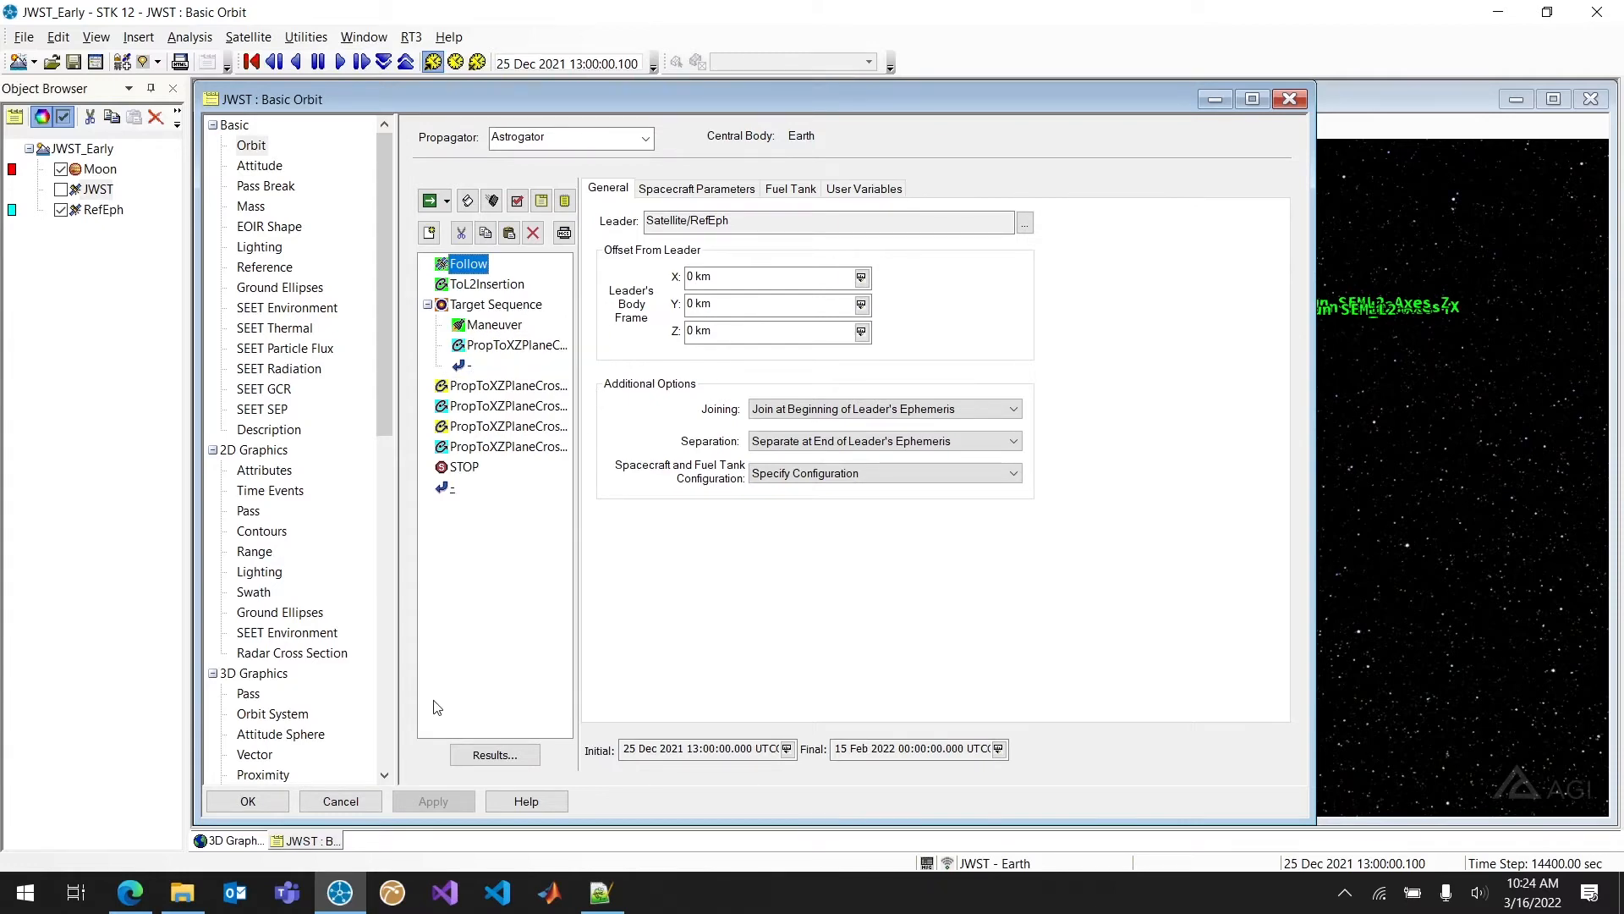